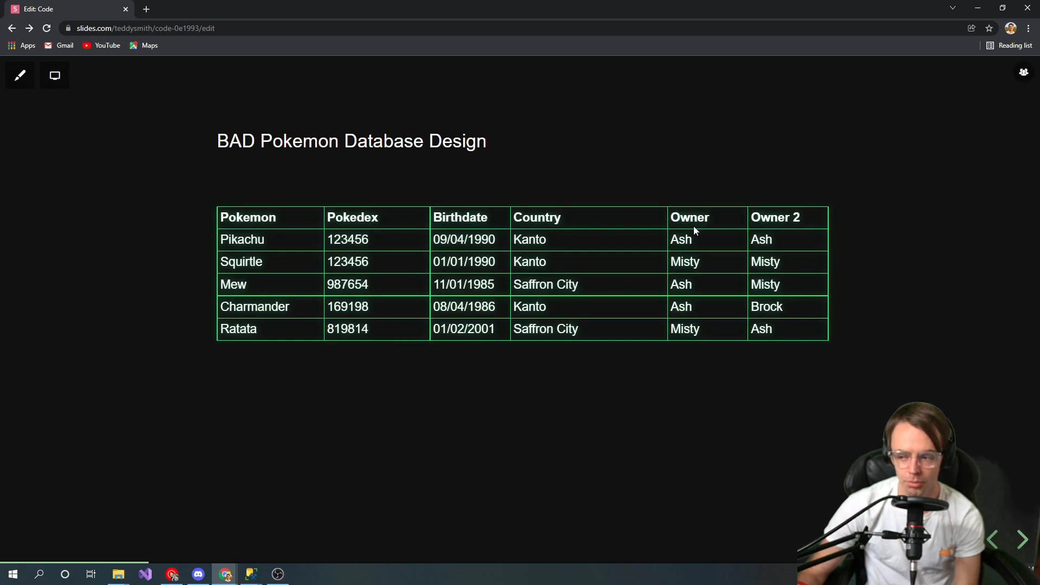
mouse_move(712, 227)
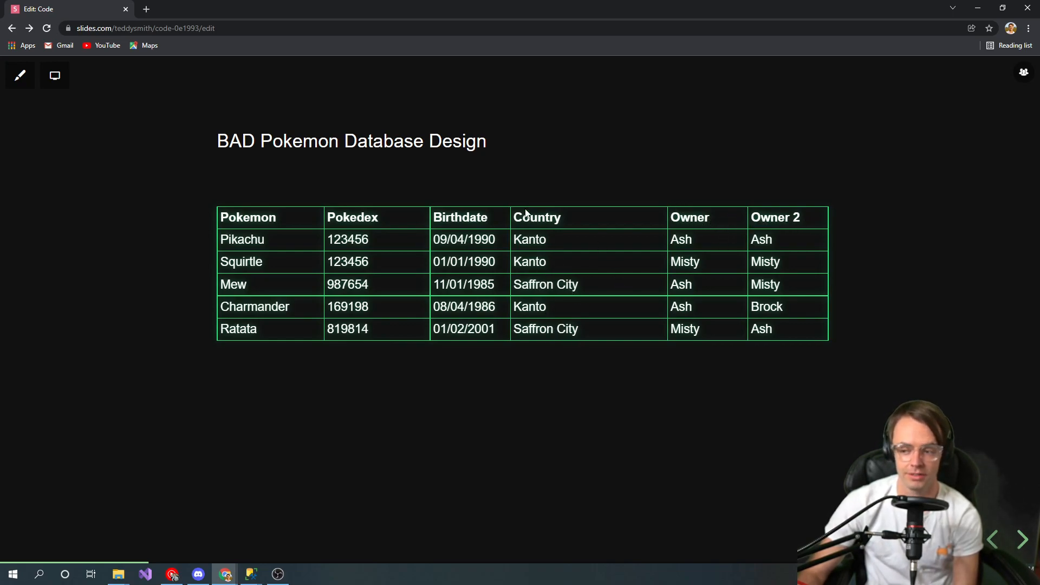
mouse_move(550, 319)
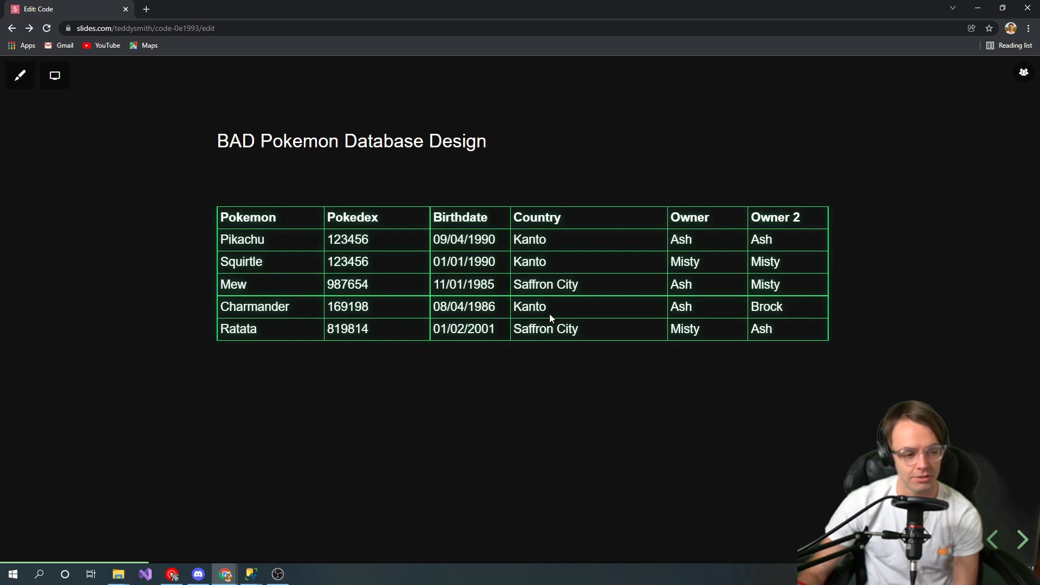
mouse_move(564, 298)
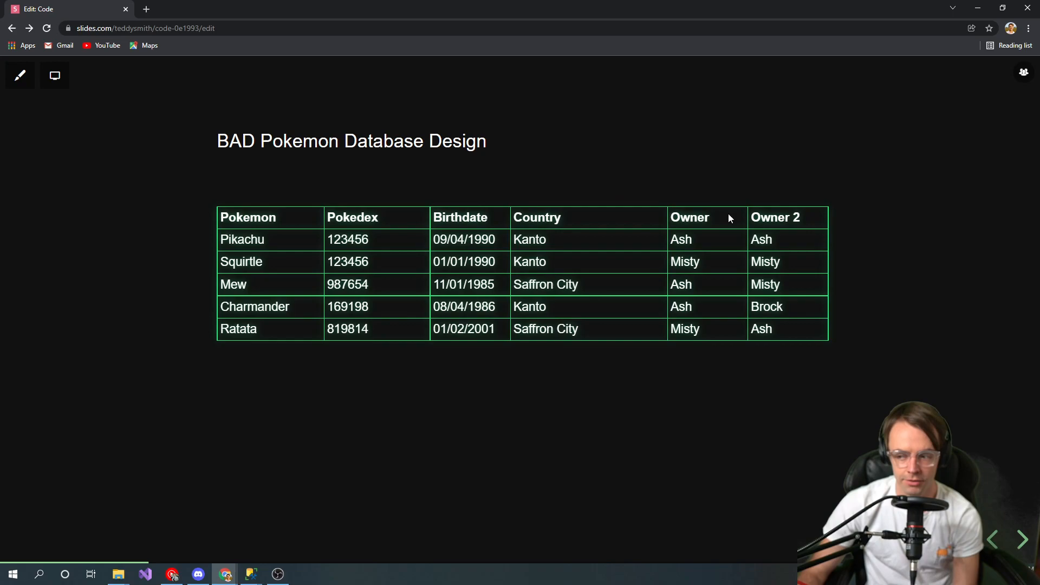
mouse_move(549, 257)
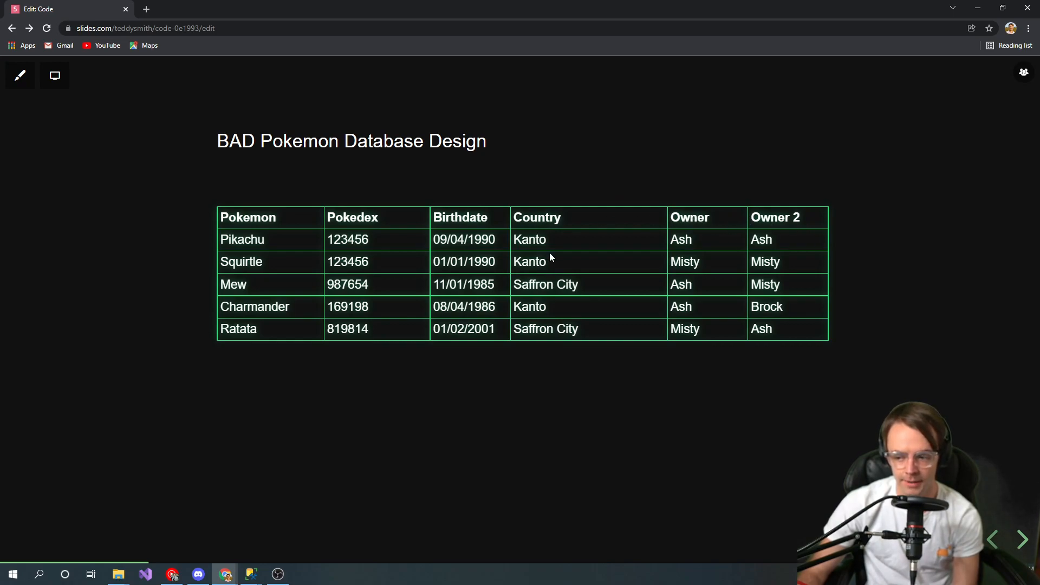
mouse_move(542, 244)
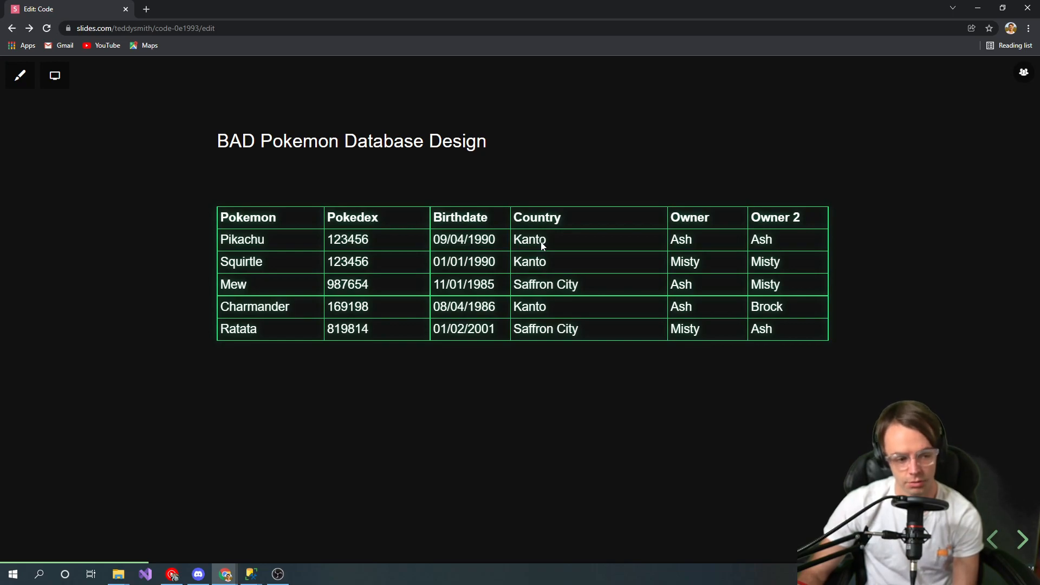
mouse_move(650, 181)
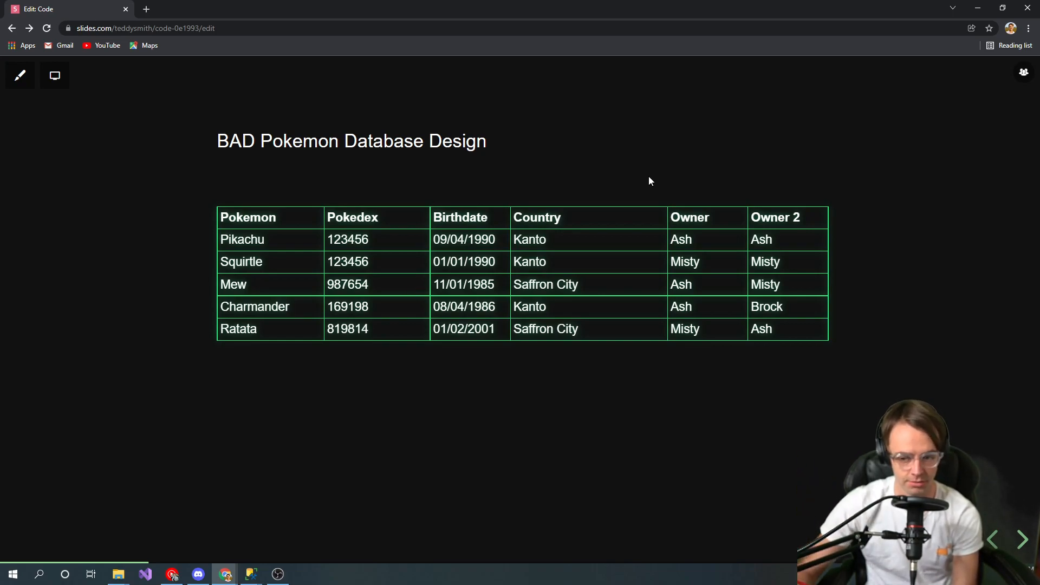
mouse_move(365, 249)
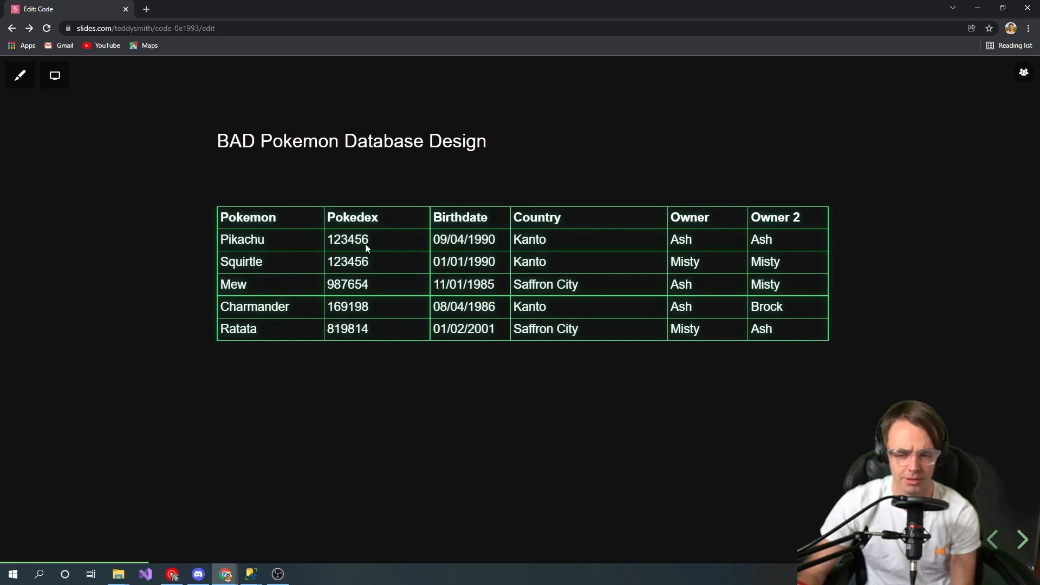
mouse_move(373, 248)
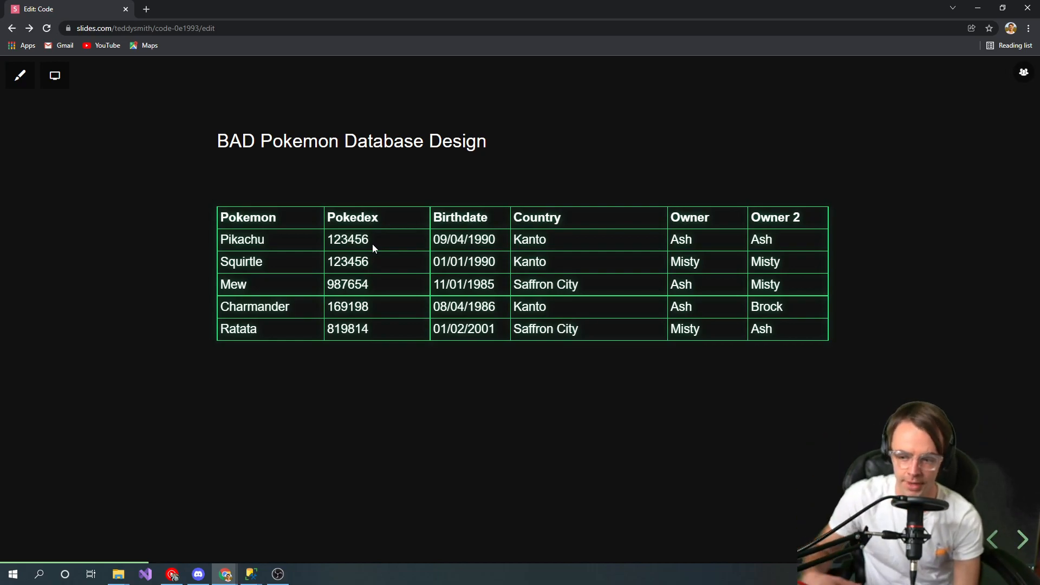
mouse_move(566, 228)
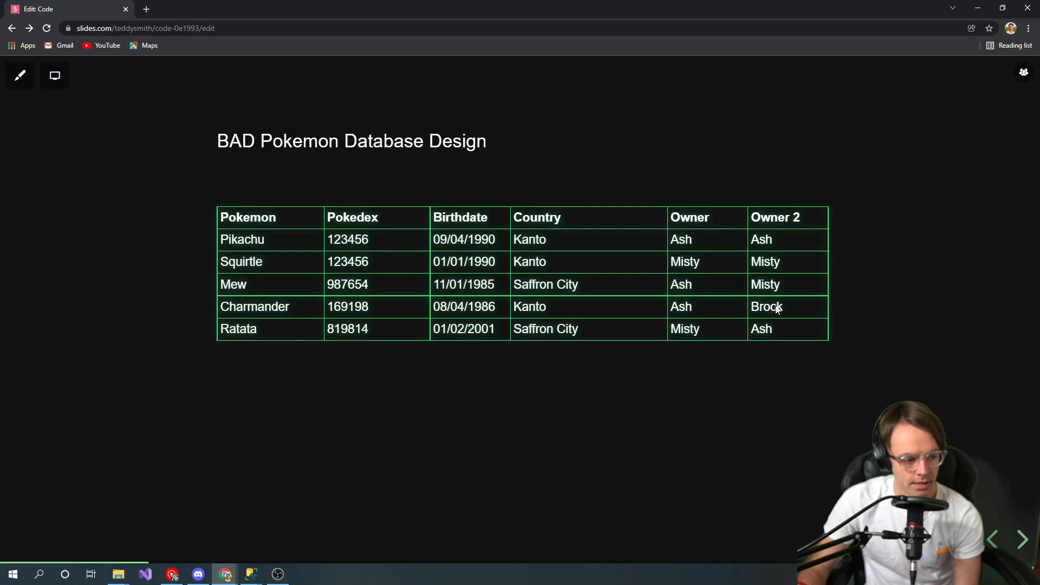
mouse_move(701, 306)
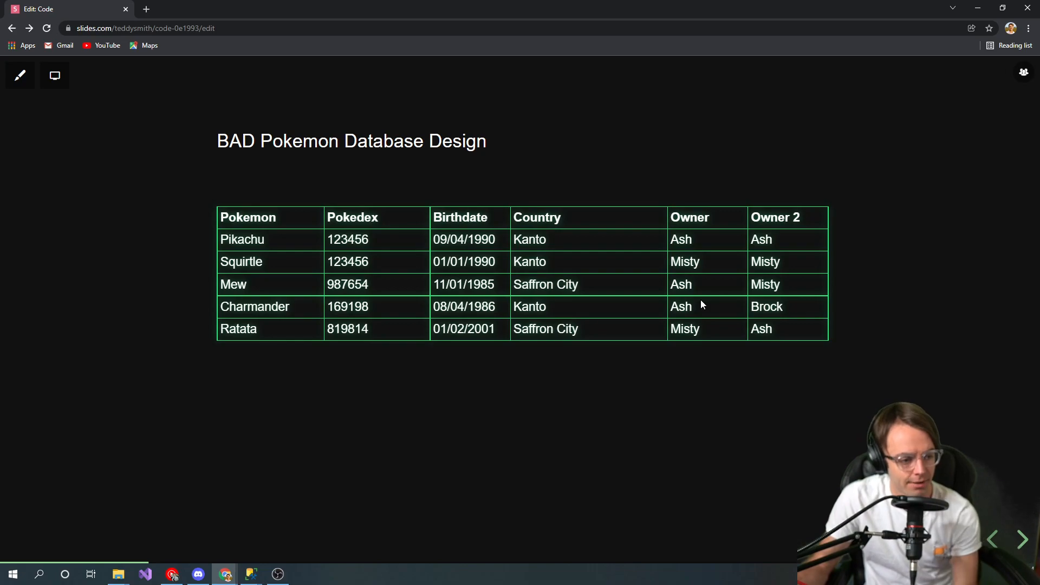
mouse_move(690, 300)
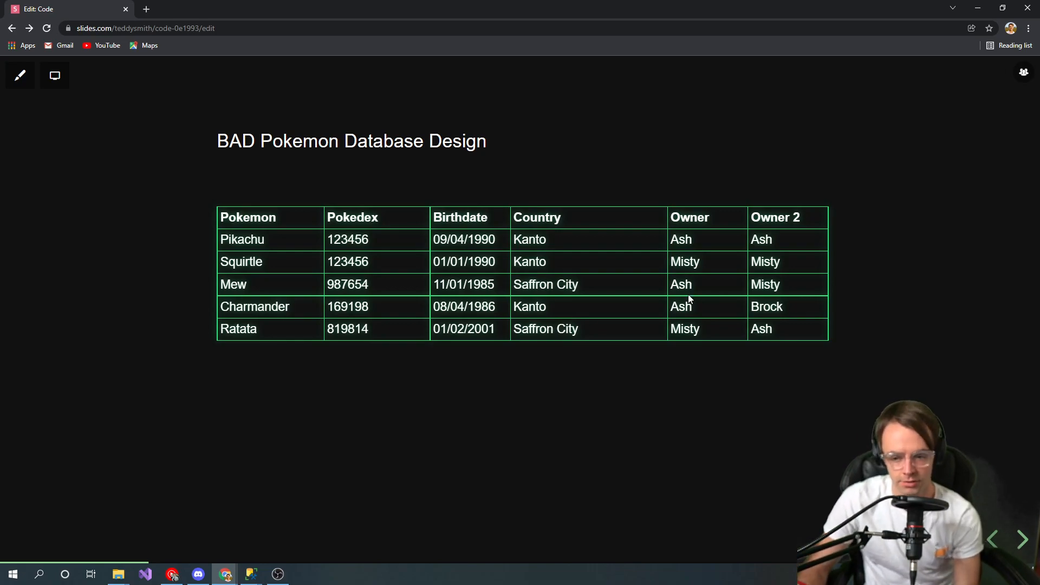
mouse_move(411, 189)
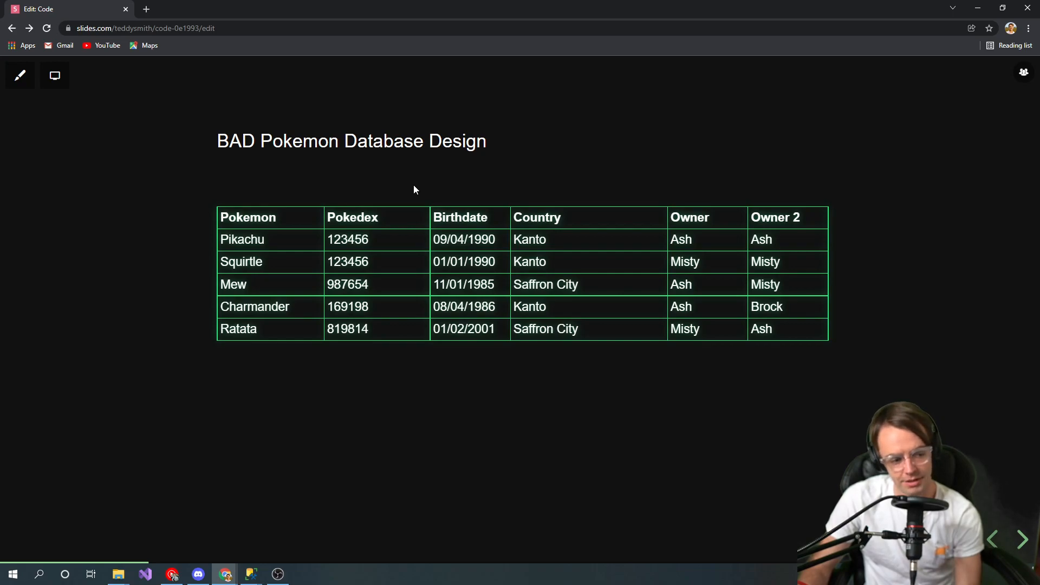
mouse_move(562, 267)
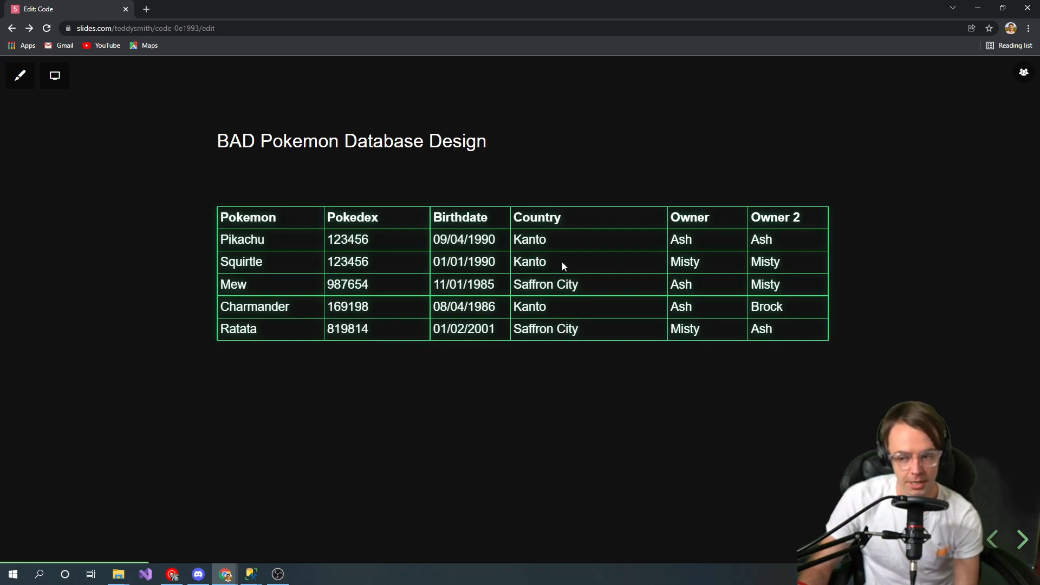
mouse_move(718, 198)
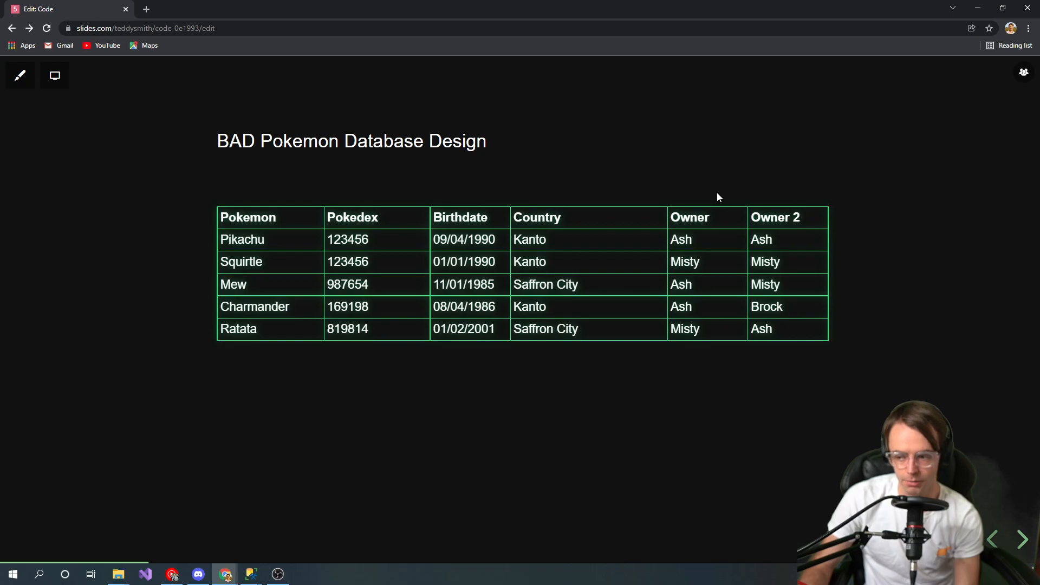
mouse_move(762, 284)
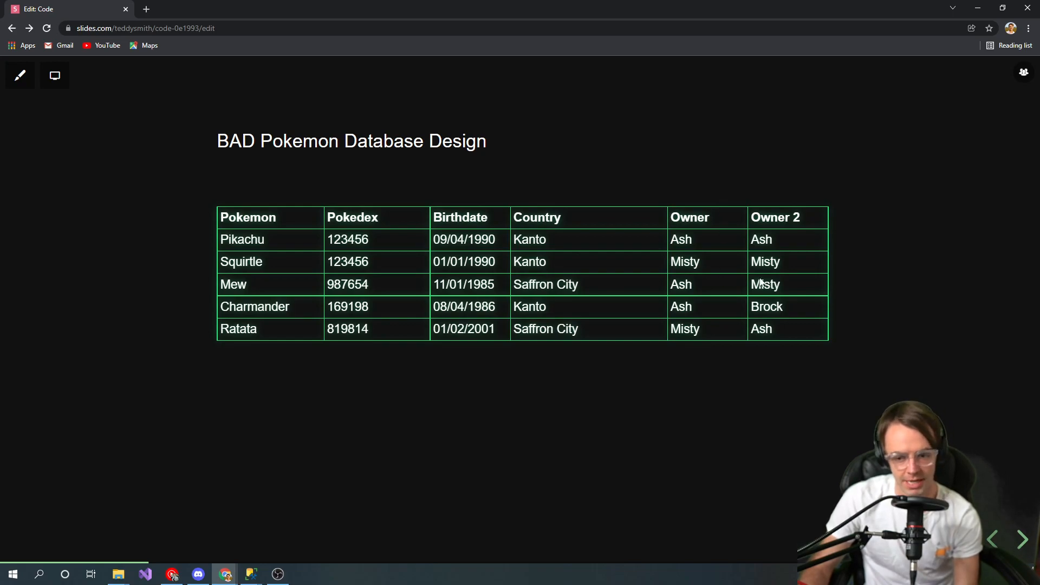
mouse_move(262, 229)
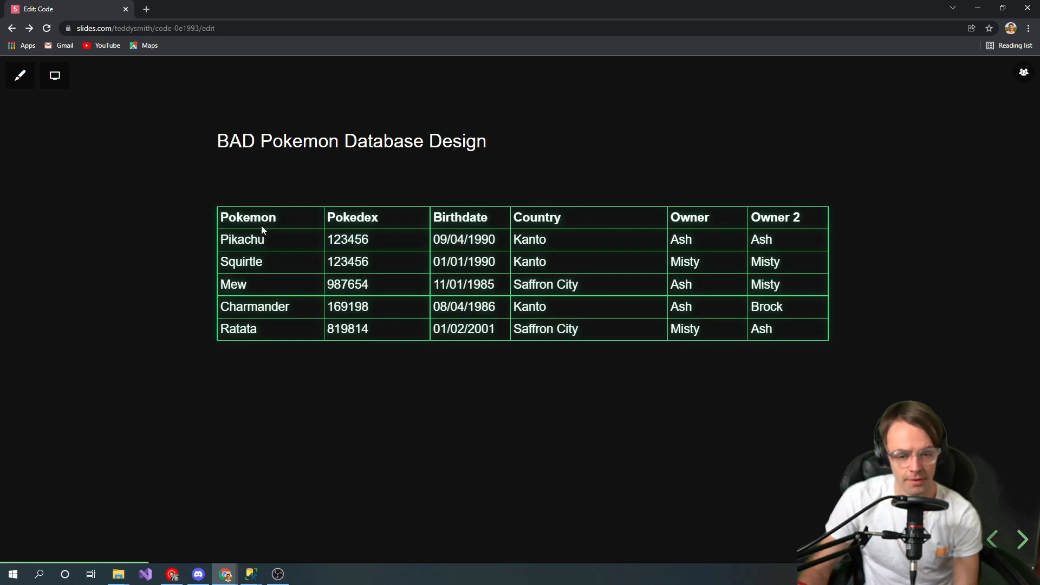
mouse_move(229, 230)
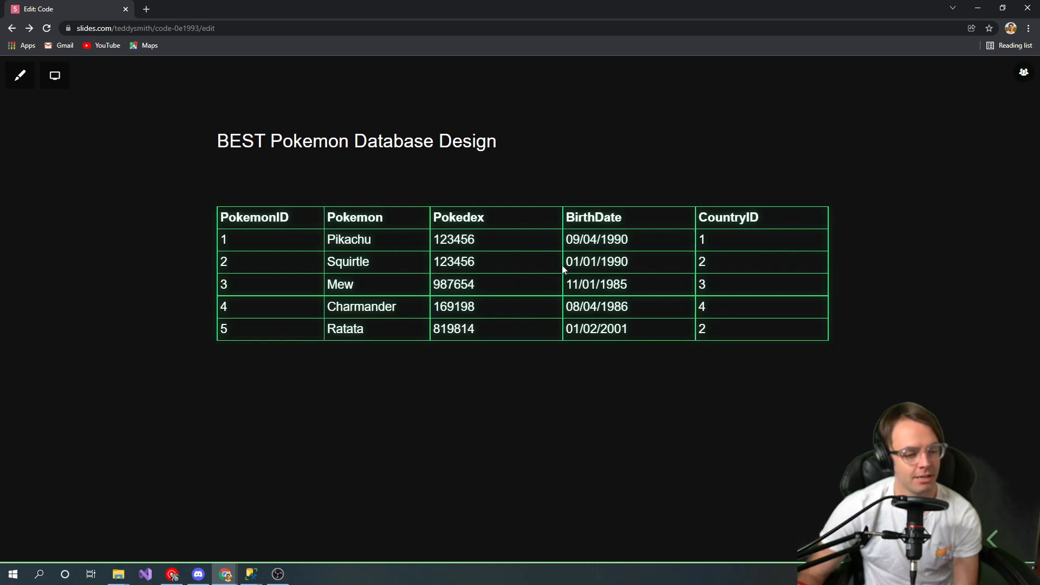
mouse_move(174, 222)
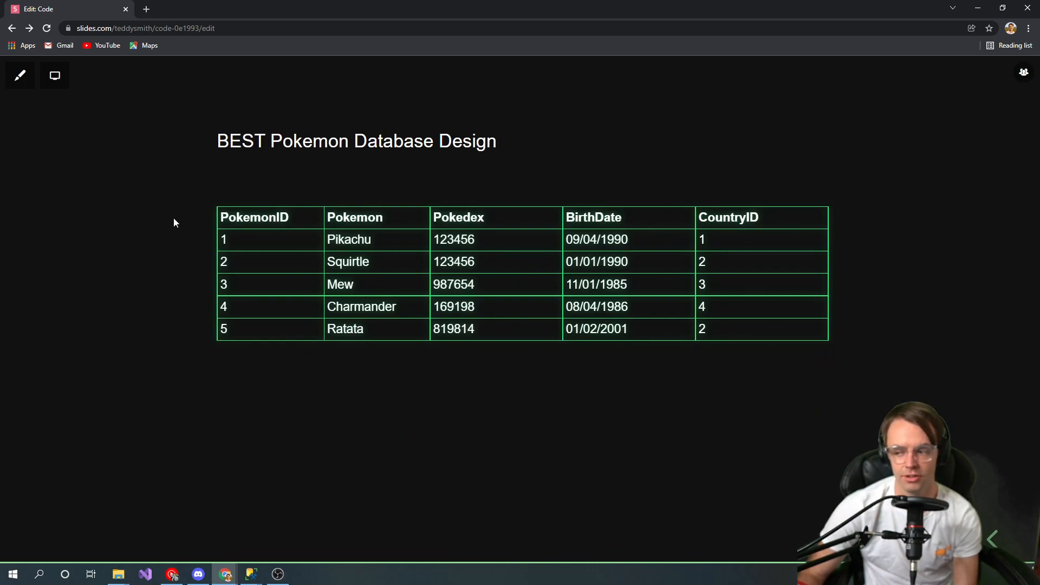
mouse_move(597, 506)
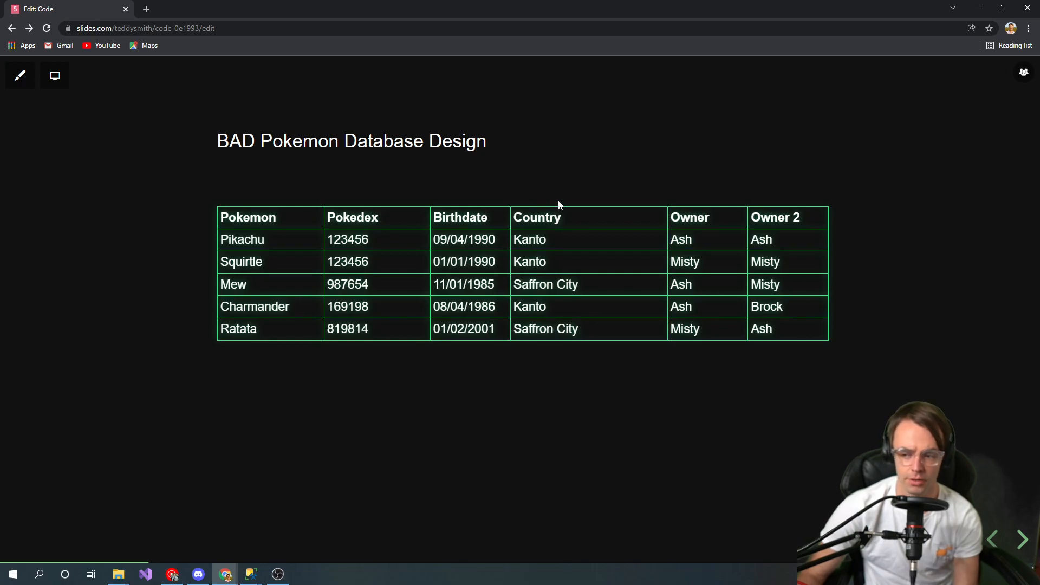
Advance to the Normalize Country slide with CountryIDs 1–5, cities and GEO Data.
left_click(1022, 538)
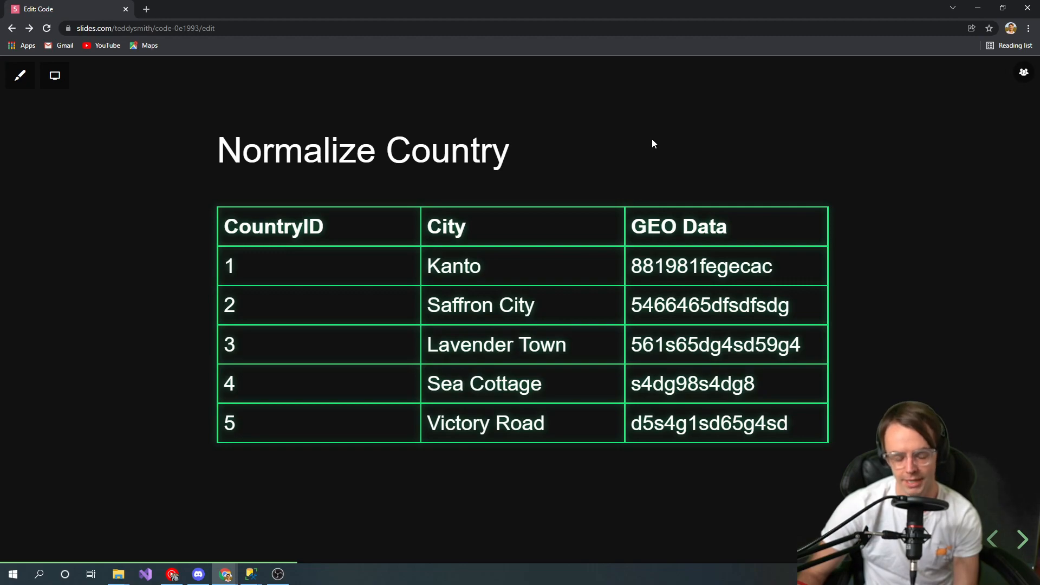
mouse_move(628, 175)
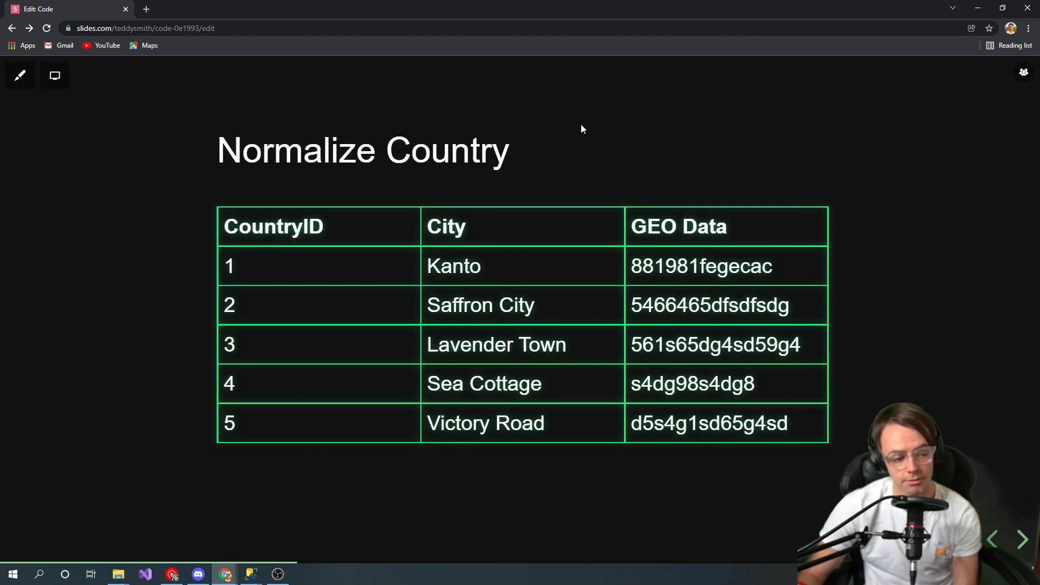
mouse_move(609, 120)
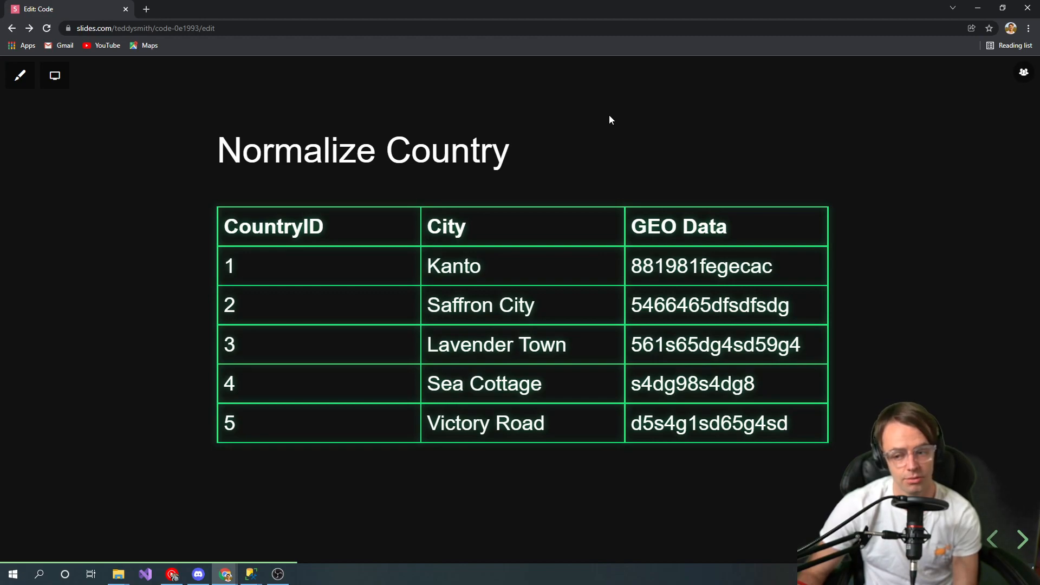
mouse_move(260, 188)
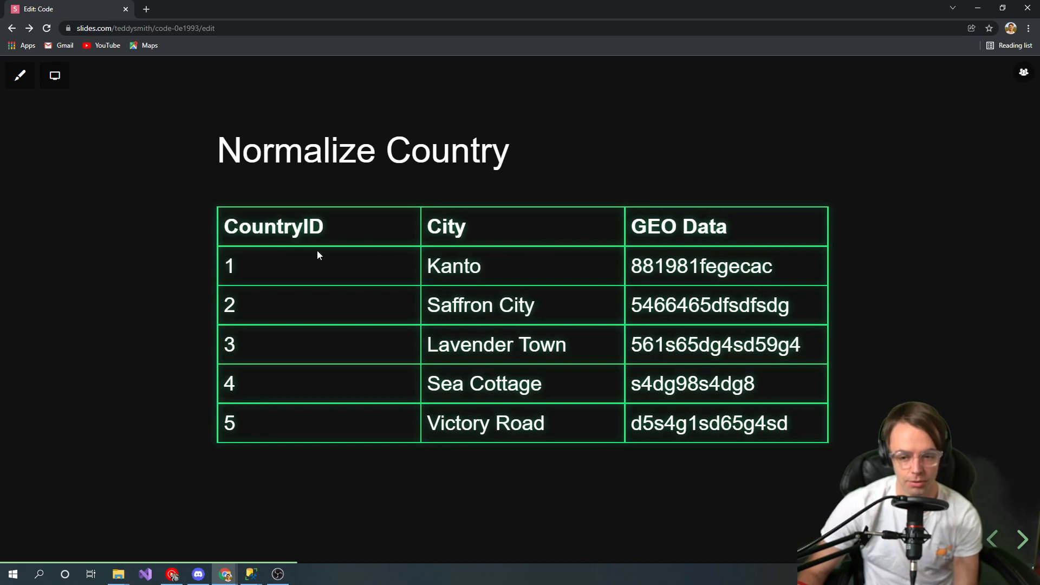
mouse_move(422, 320)
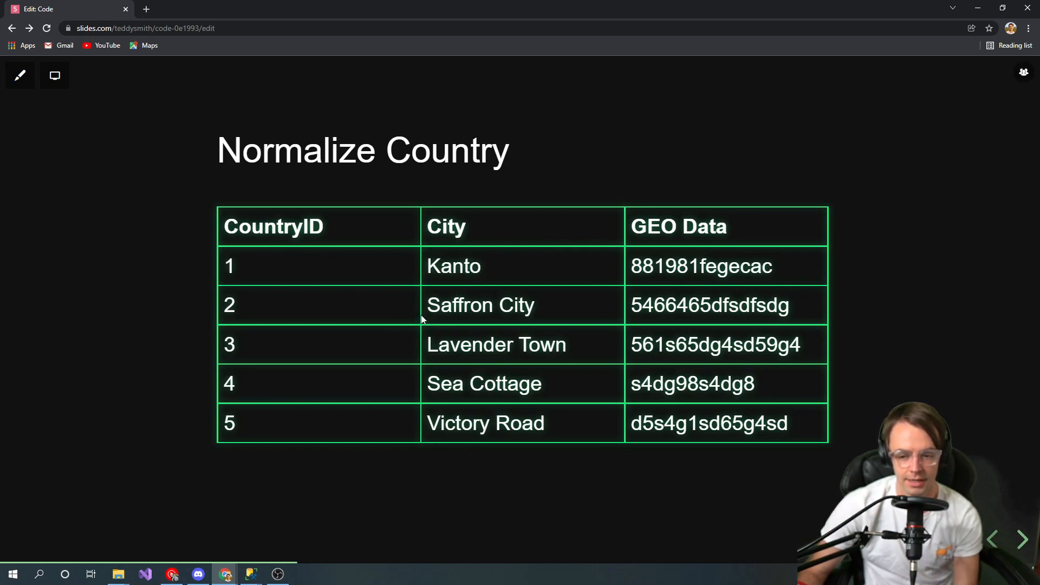
mouse_move(263, 322)
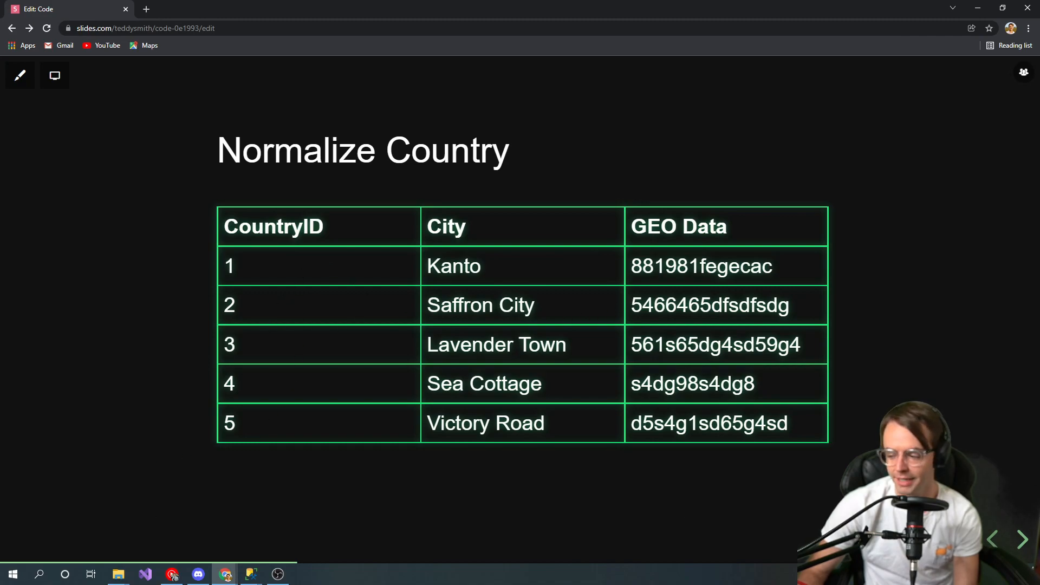
Return to the OK Pokemon Database Design slide listing numeric CountryIDs and Owner columns.
left_click(992, 538)
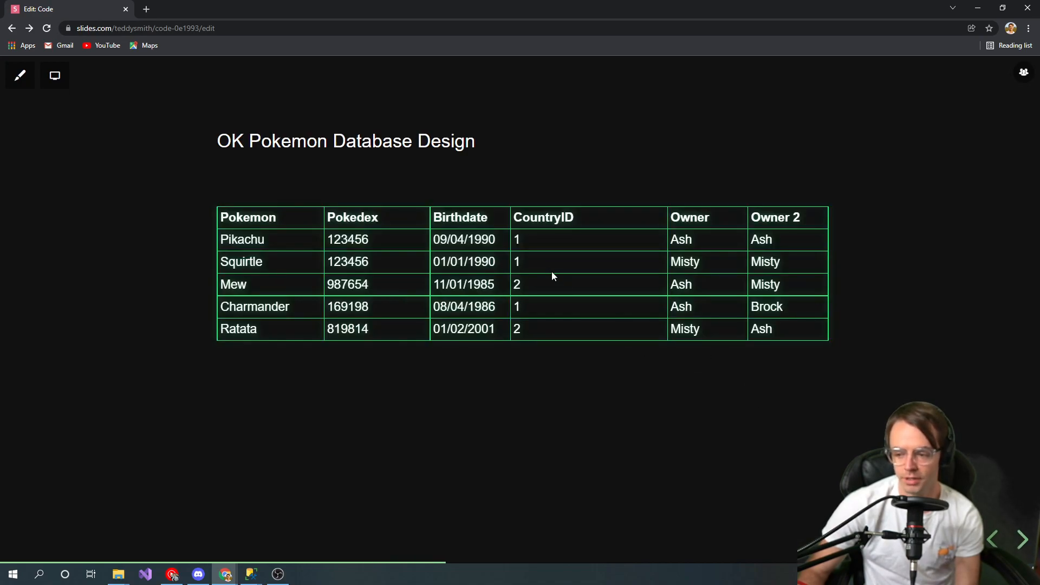
left_click(1021, 539)
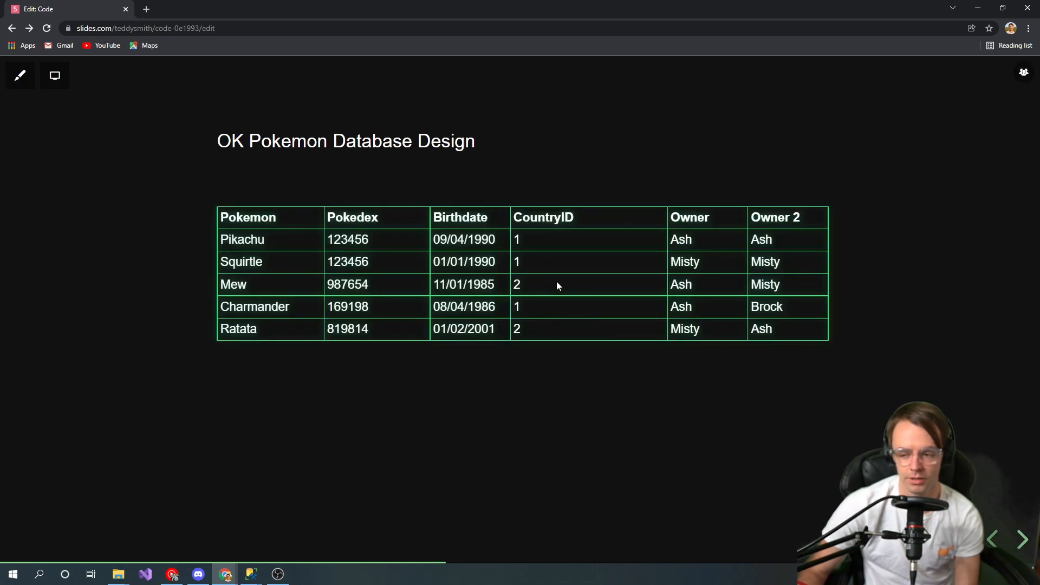
mouse_move(541, 245)
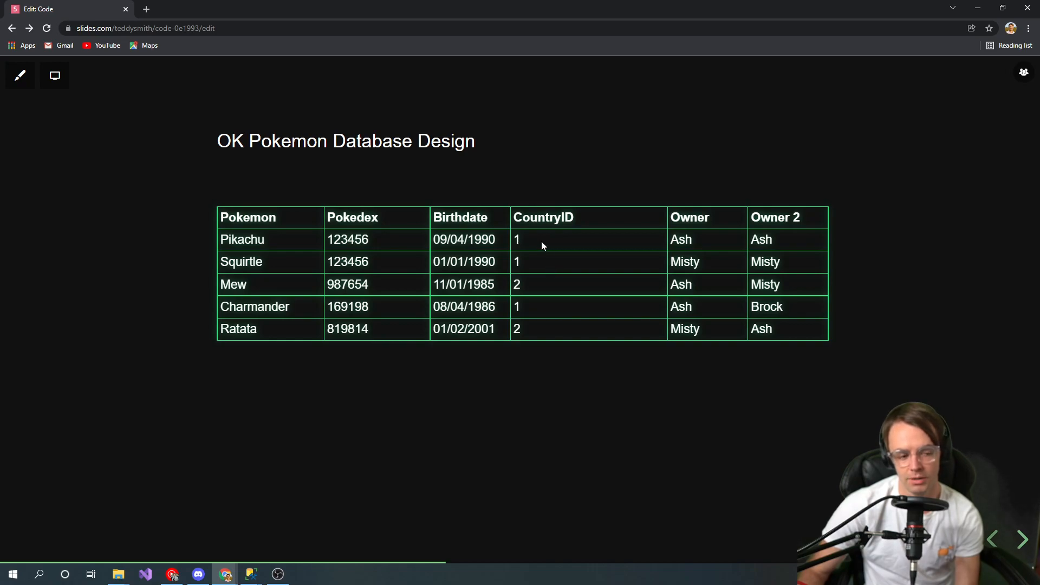
mouse_move(546, 244)
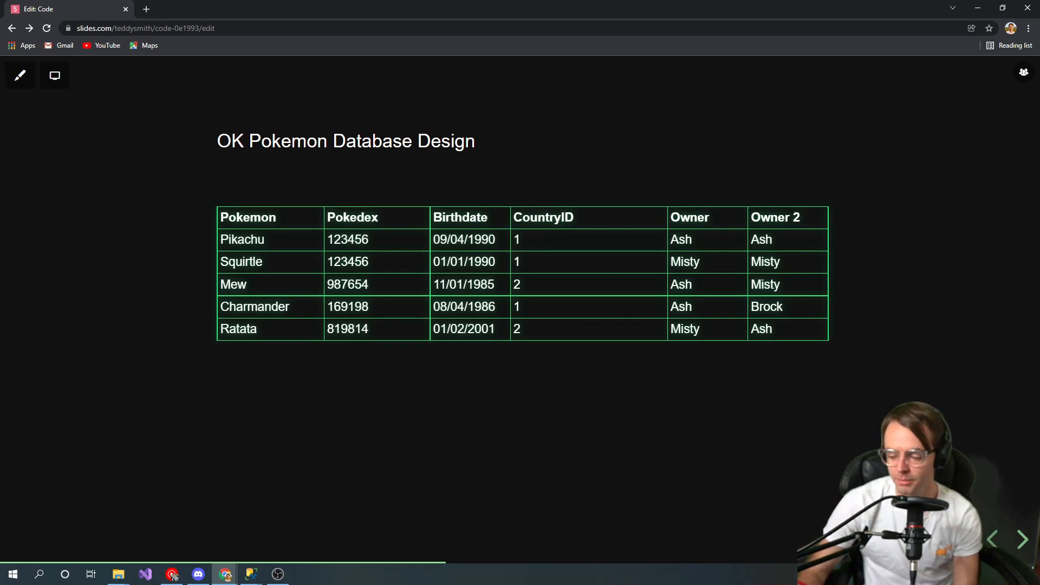
Go forward again to the Normalize Country table of CountryIDs, cities and GEO Data.
left_click(1023, 540)
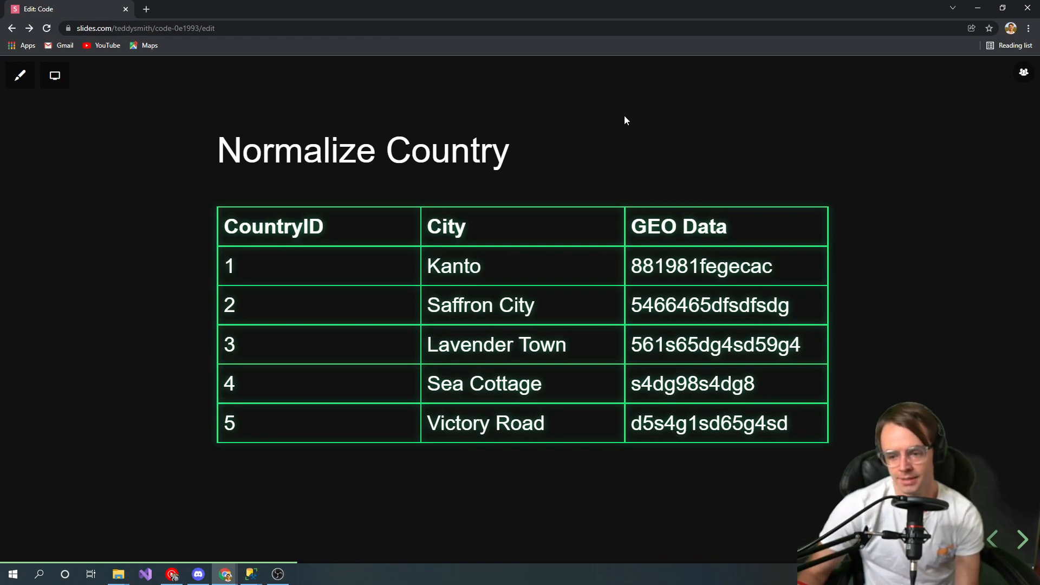
mouse_move(683, 257)
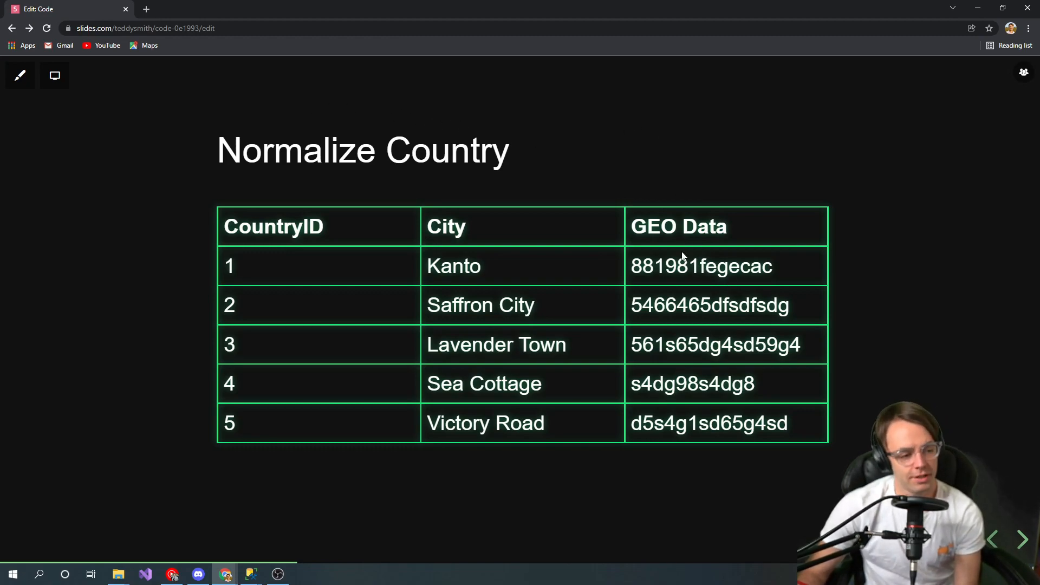
mouse_move(710, 266)
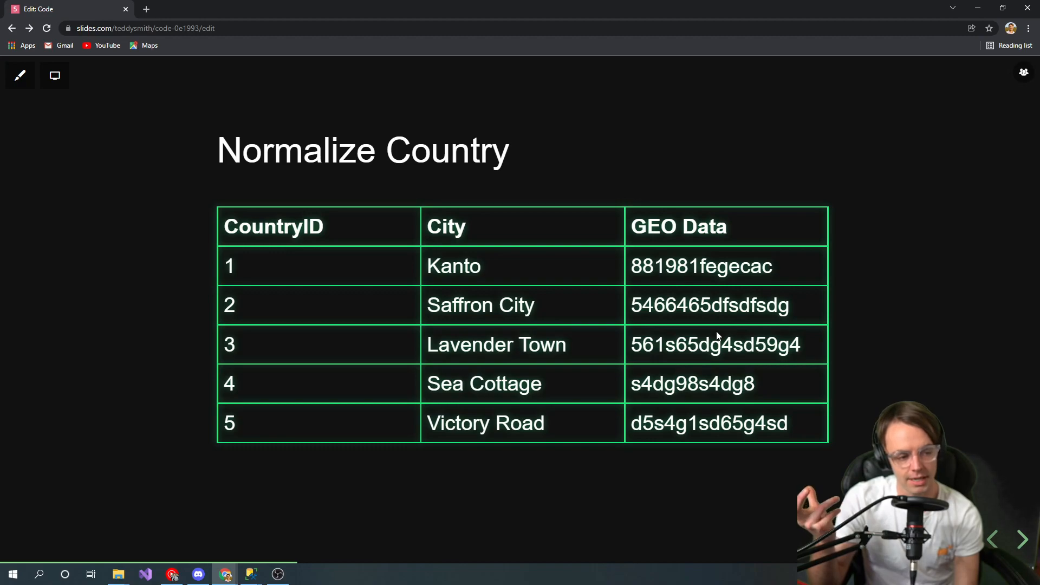
mouse_move(999, 511)
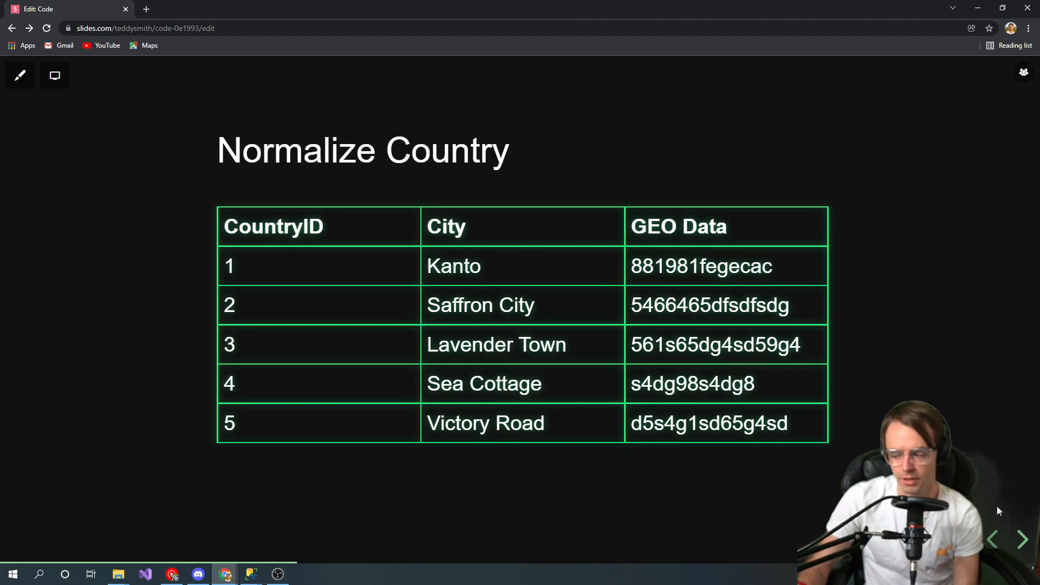
Return to the OK Pokemon Database Design slide with Owner and Owner 2 columns.
left_click(1023, 538)
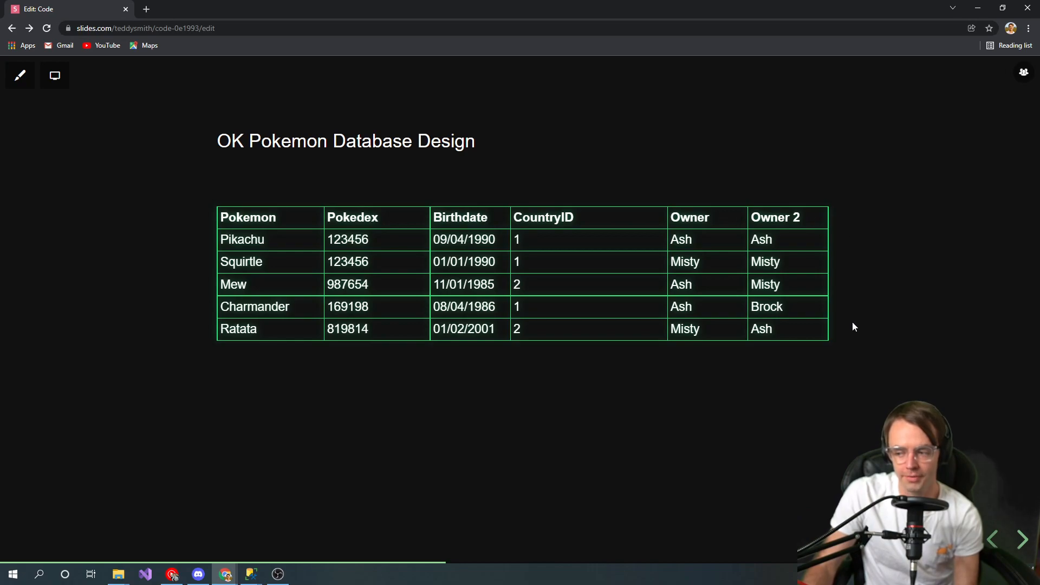
mouse_move(831, 334)
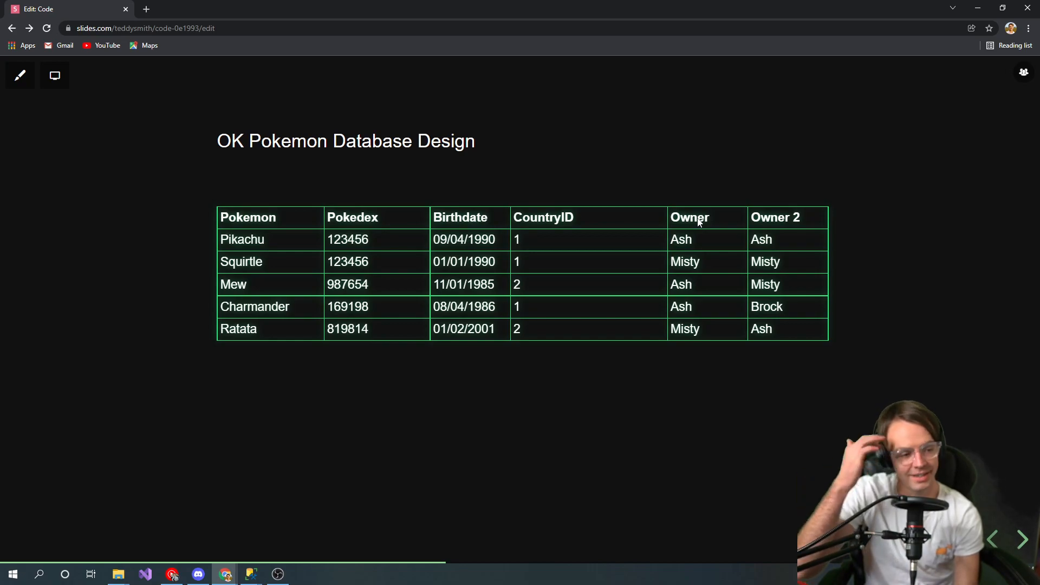
mouse_move(789, 161)
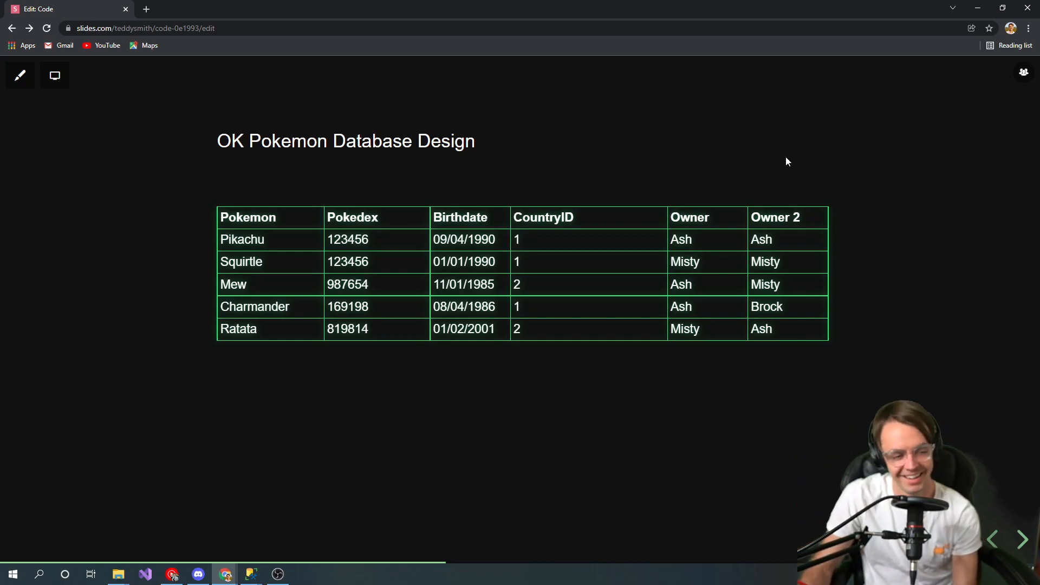
mouse_move(865, 164)
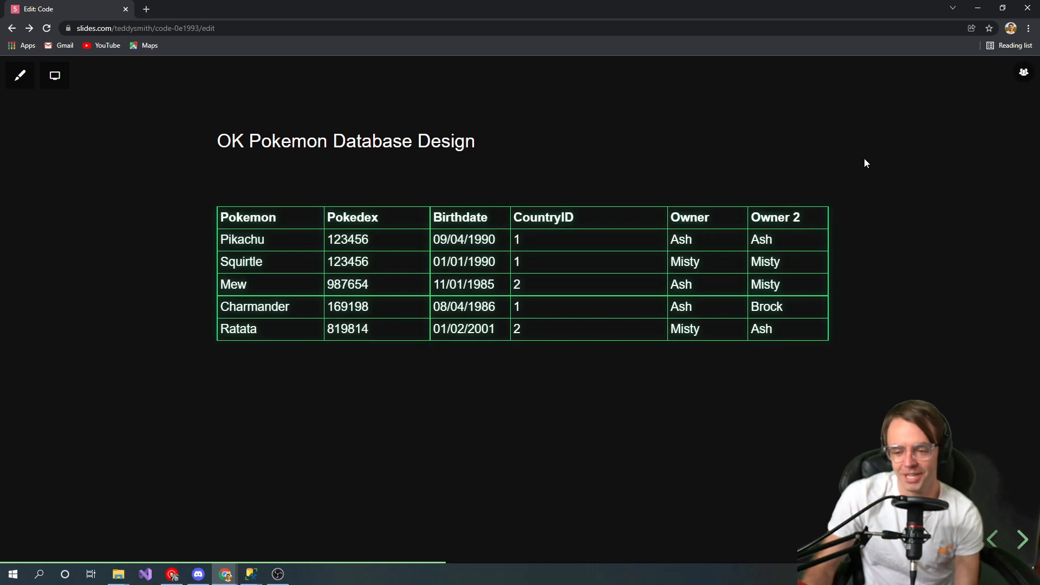
mouse_move(713, 217)
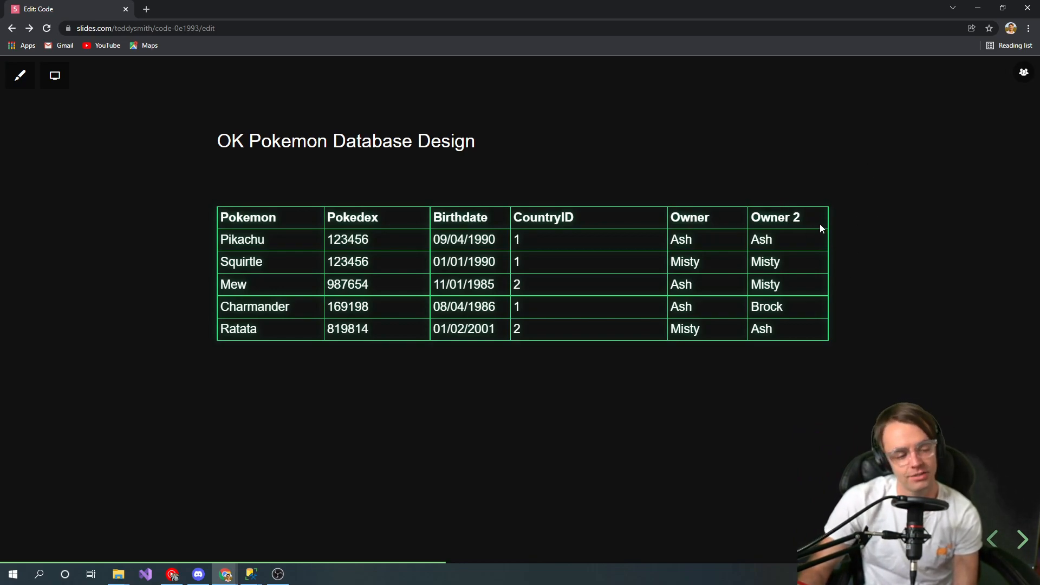
mouse_move(812, 228)
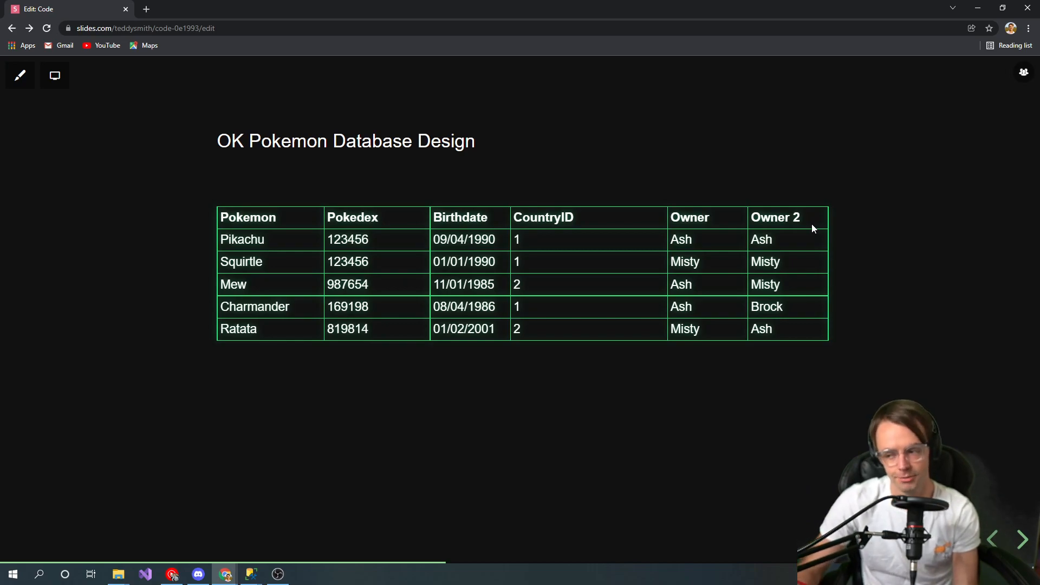
mouse_move(686, 67)
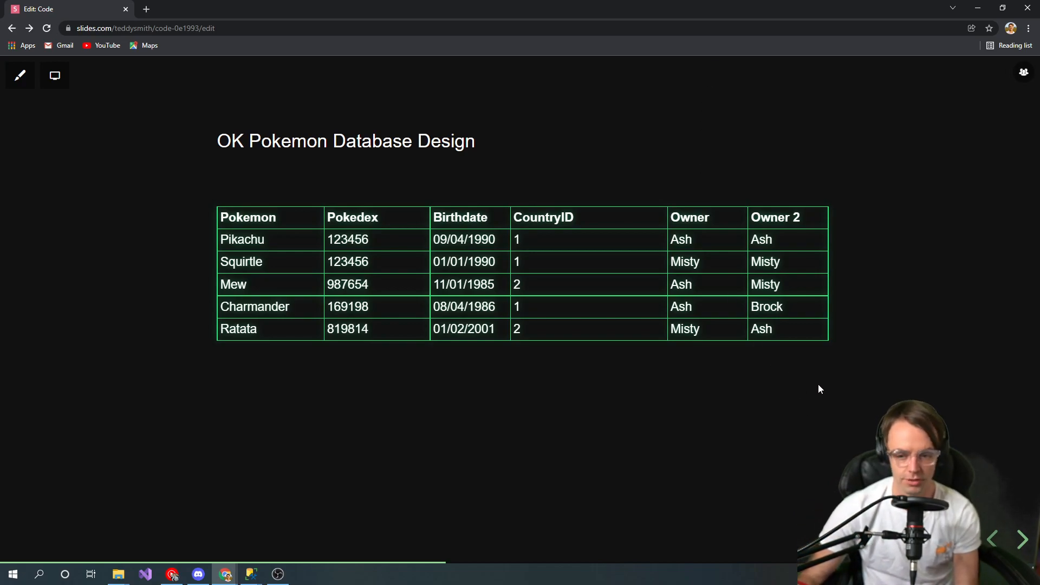
mouse_move(1012, 506)
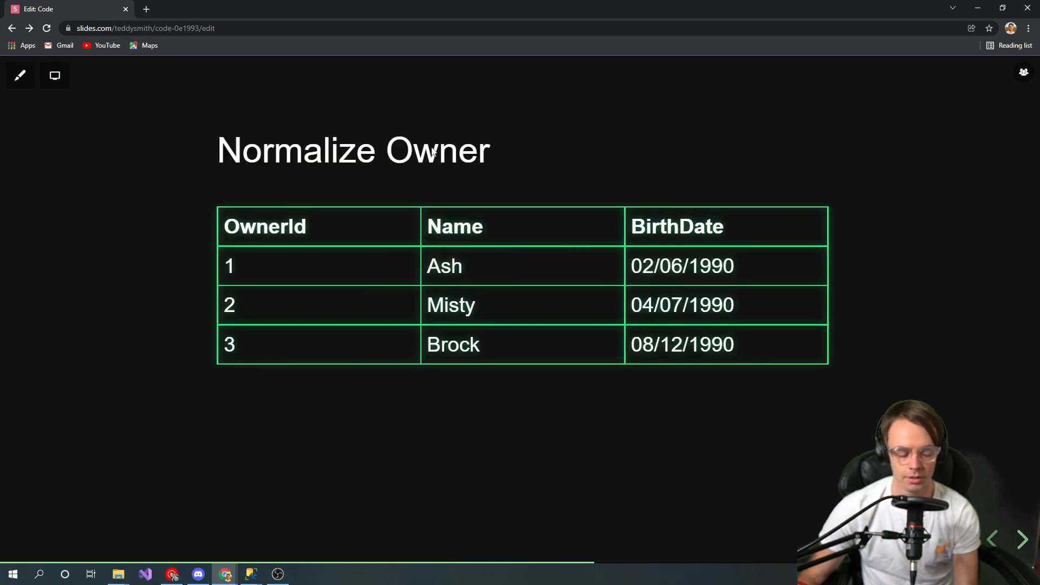
mouse_move(524, 322)
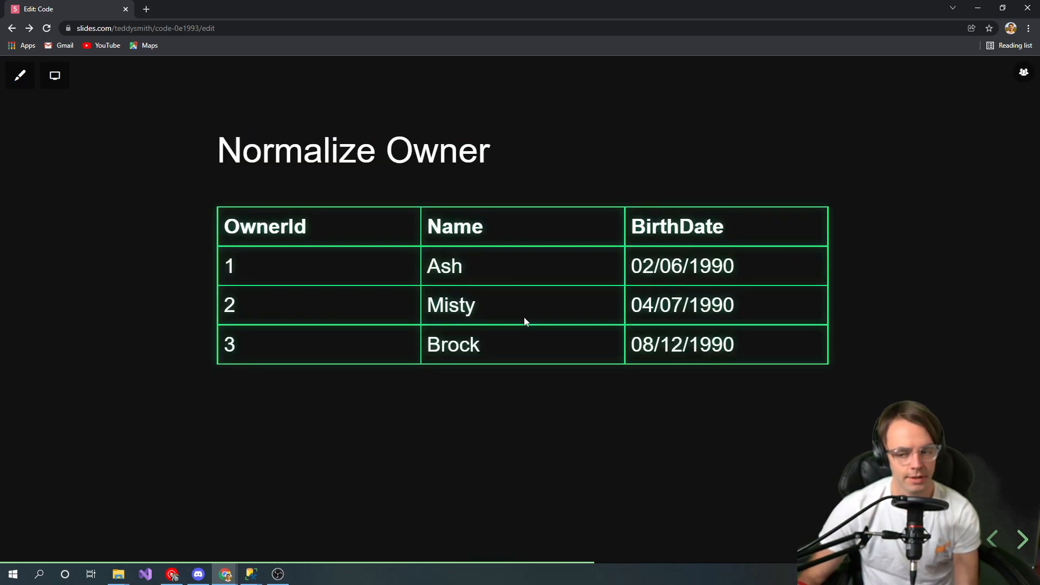
mouse_move(694, 363)
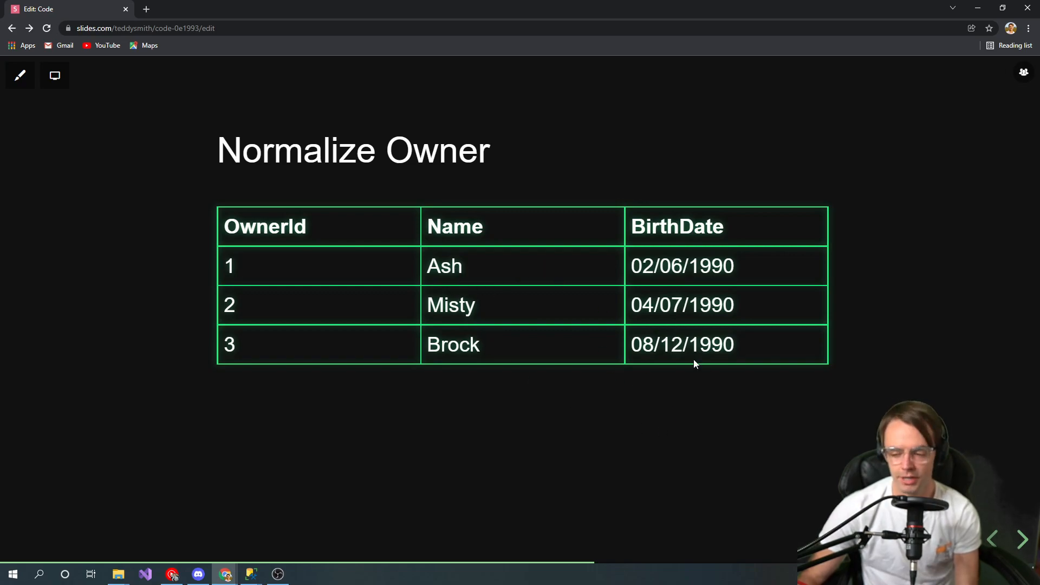
mouse_move(226, 189)
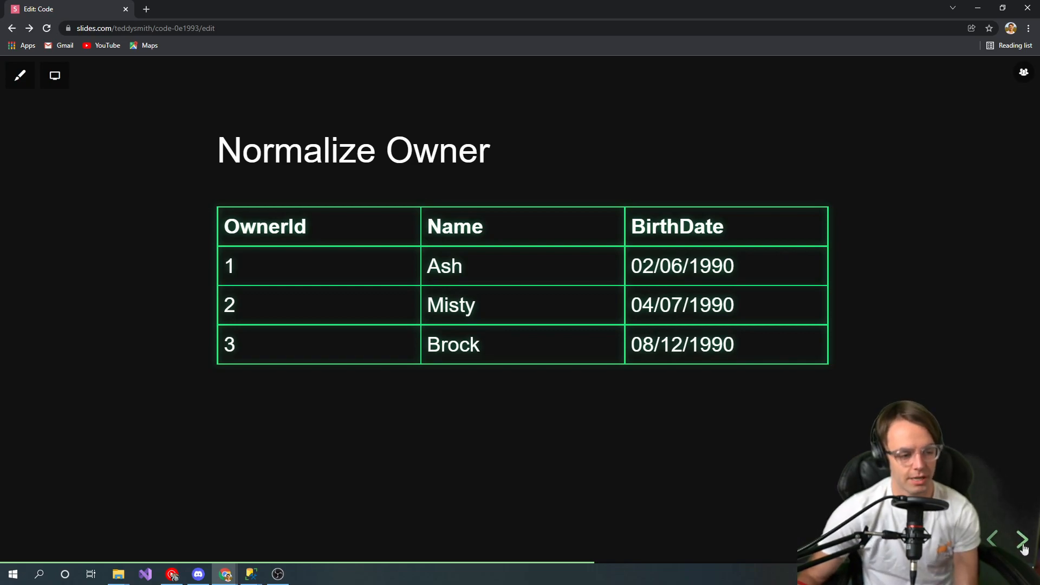
Advance to the GOOD Pokemon Database Design slide with numeric OwnerIds.
left_click(1023, 538)
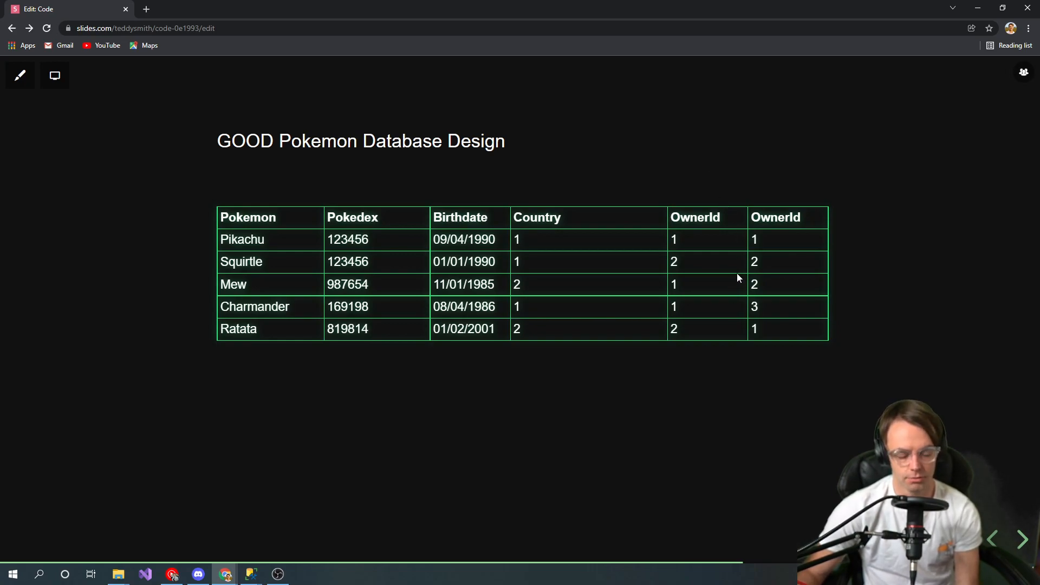
mouse_move(732, 269)
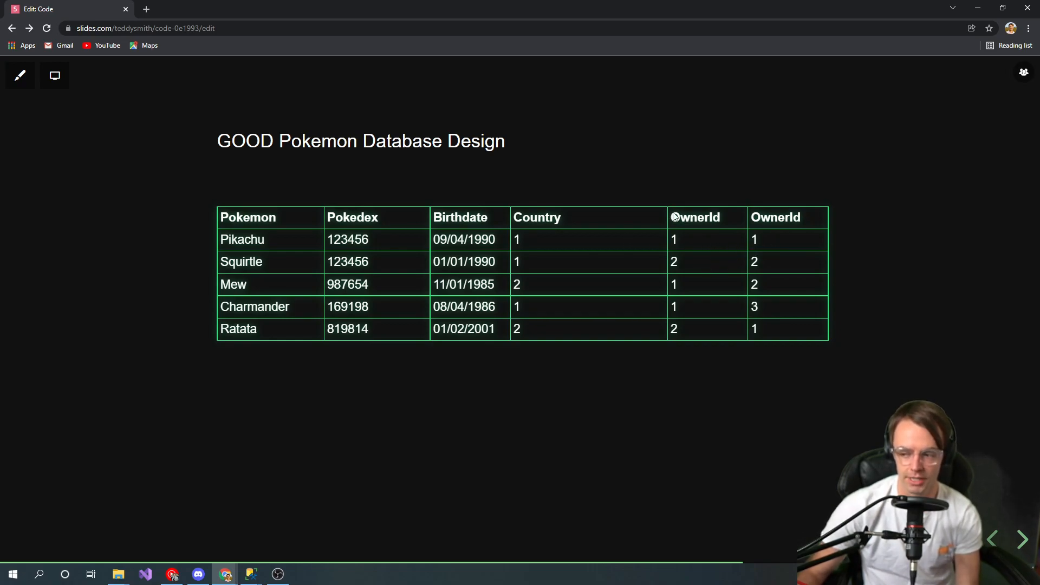
mouse_move(709, 348)
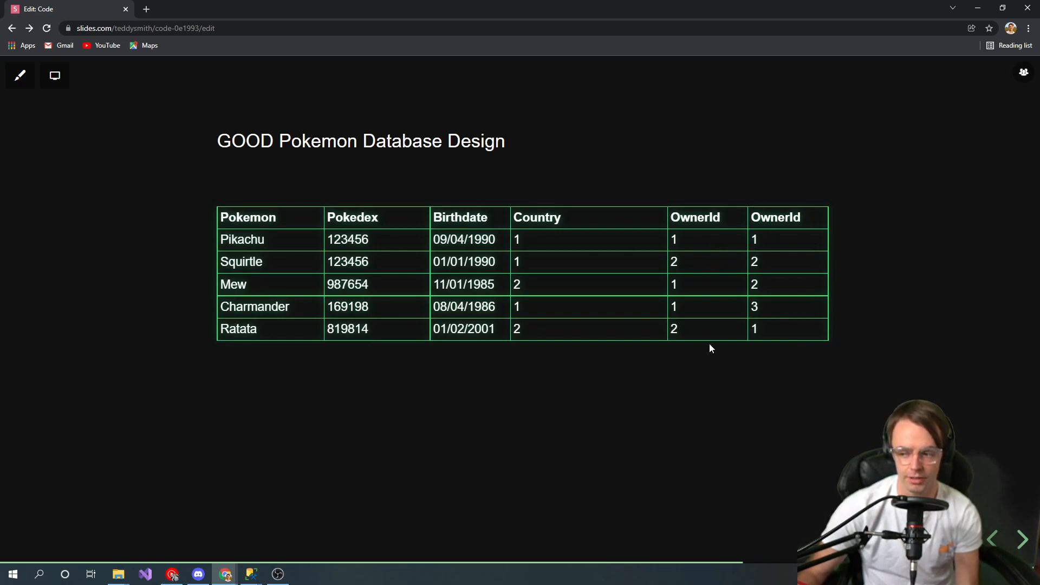
mouse_move(688, 197)
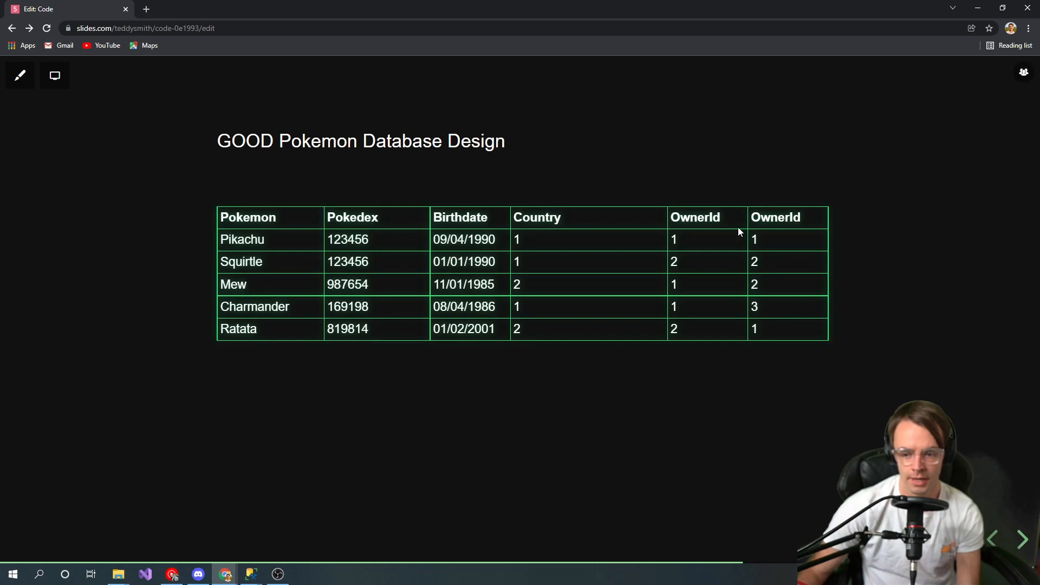
mouse_move(229, 264)
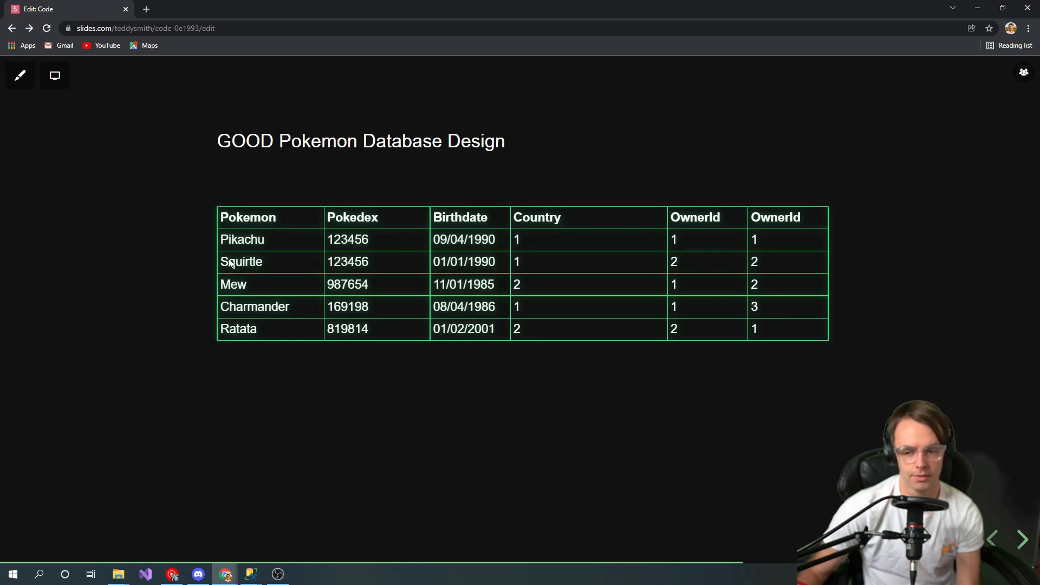
mouse_move(354, 239)
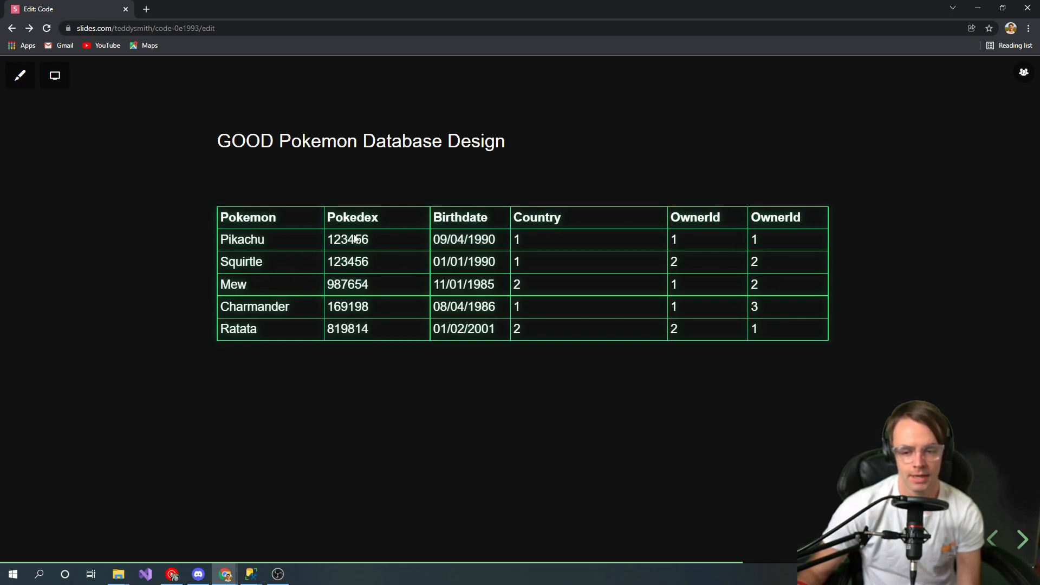
mouse_move(796, 248)
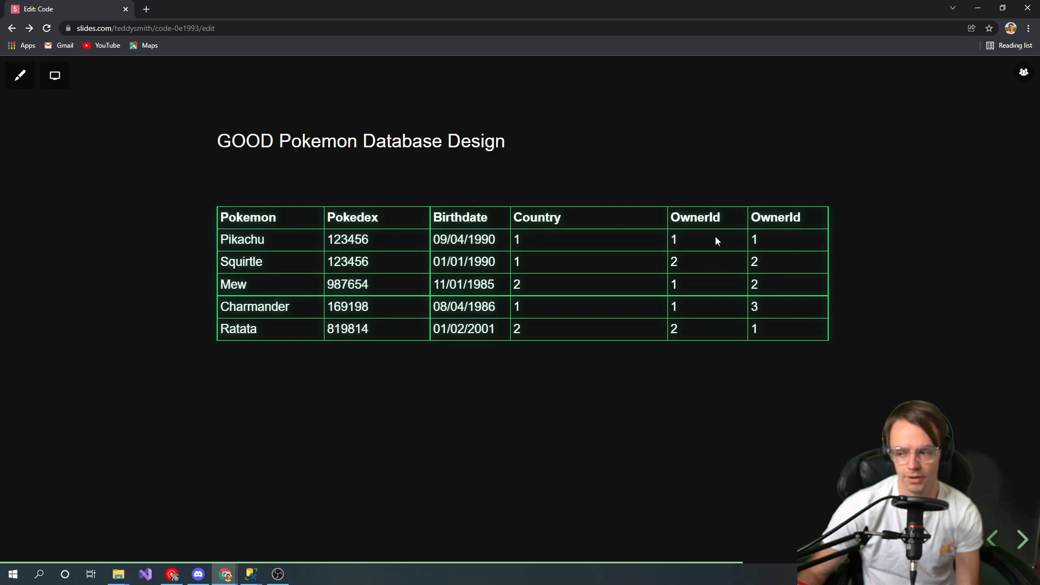
mouse_move(792, 237)
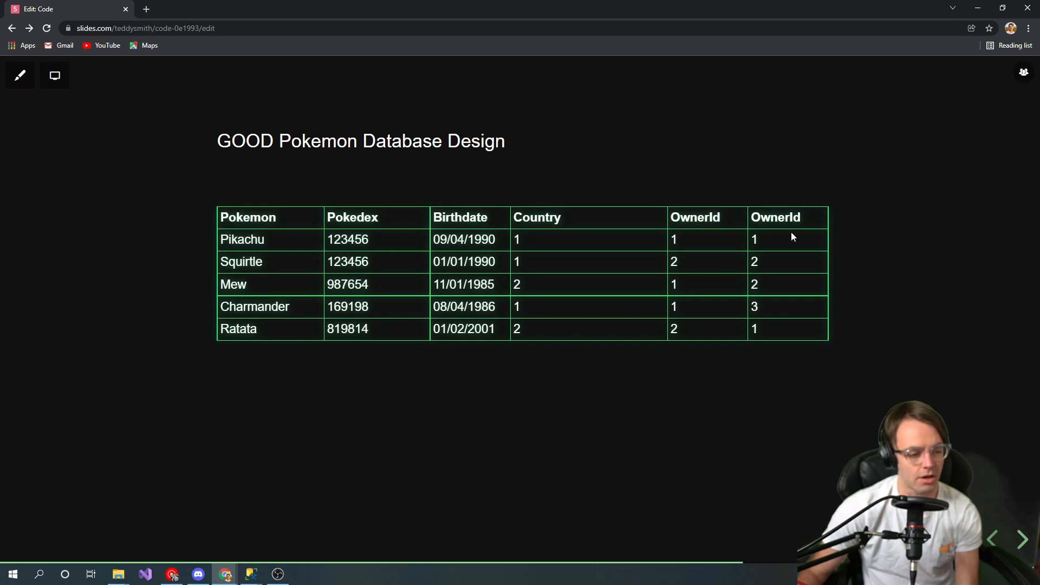
mouse_move(535, 297)
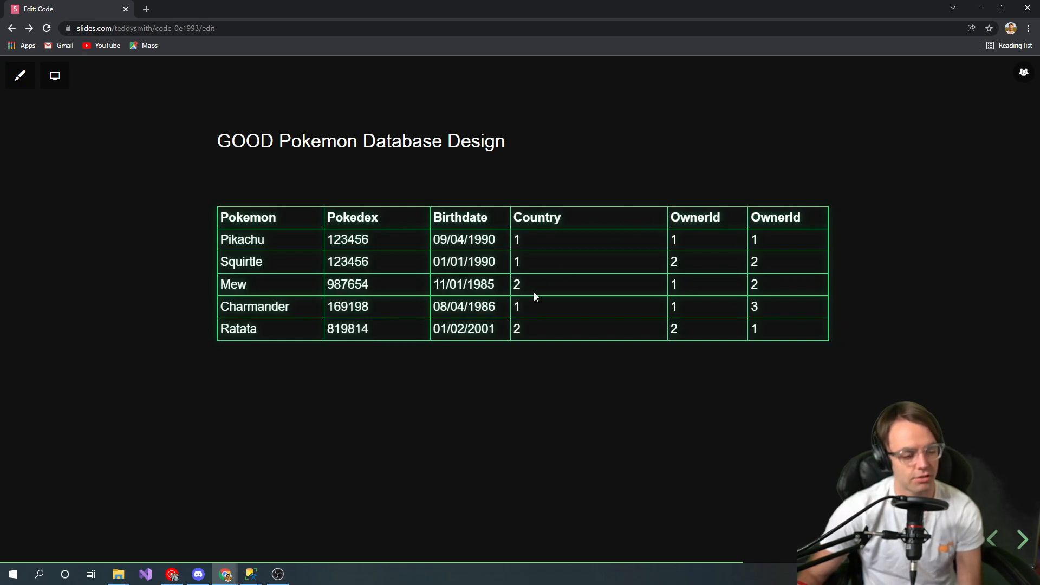
mouse_move(558, 295)
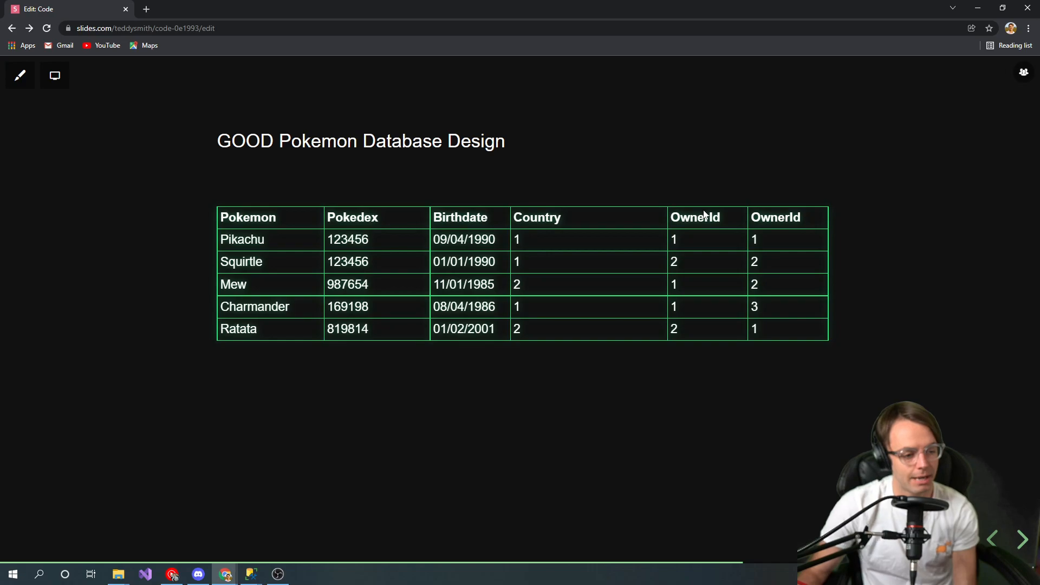
mouse_move(684, 179)
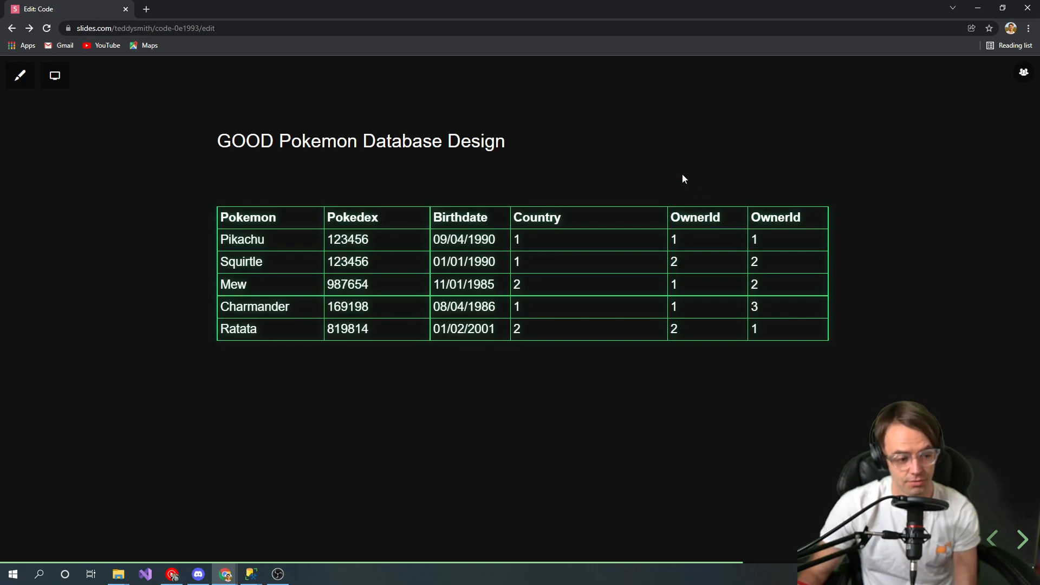
mouse_move(688, 168)
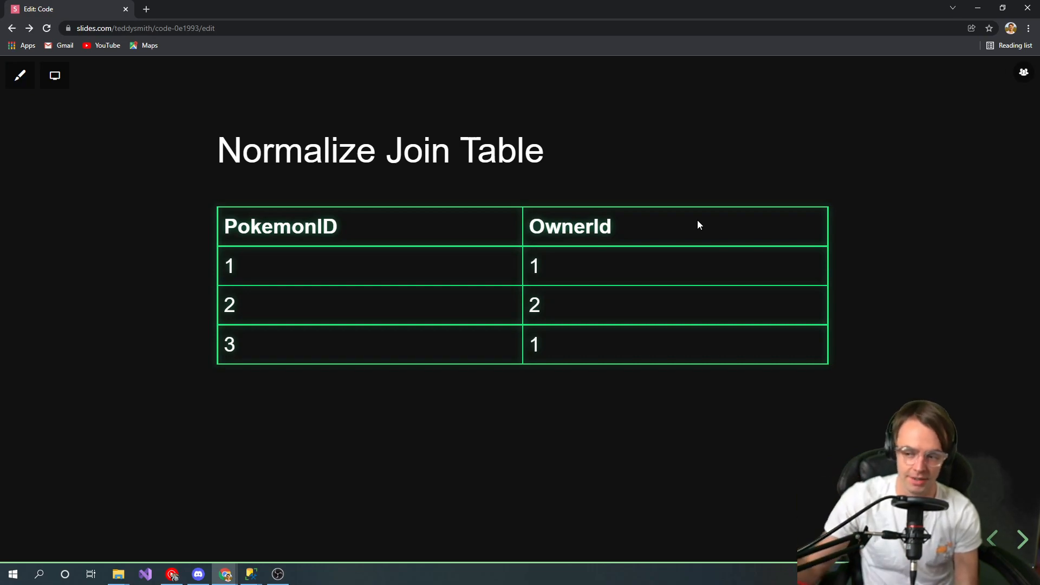
mouse_move(509, 284)
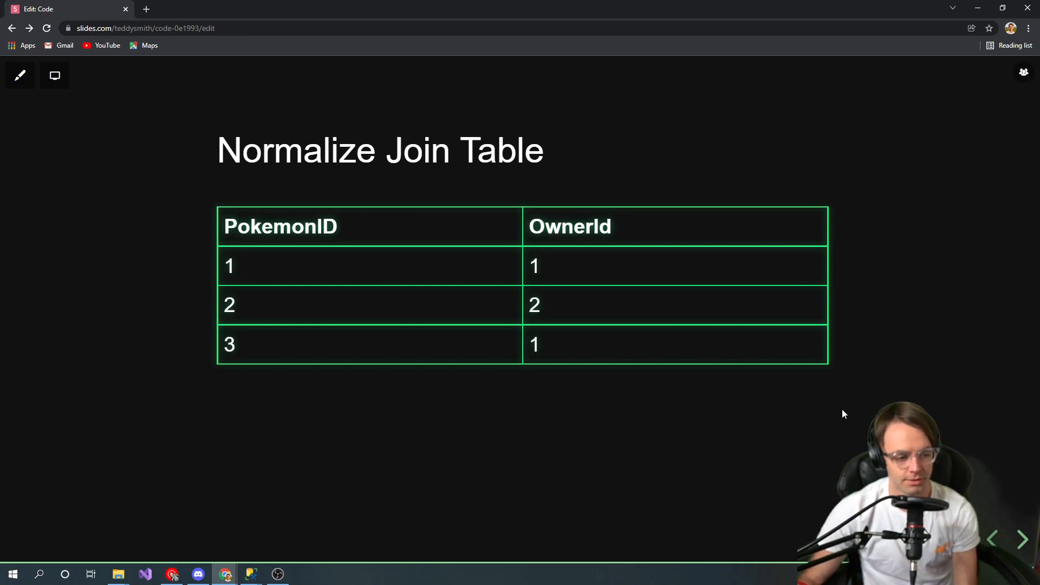
mouse_move(550, 129)
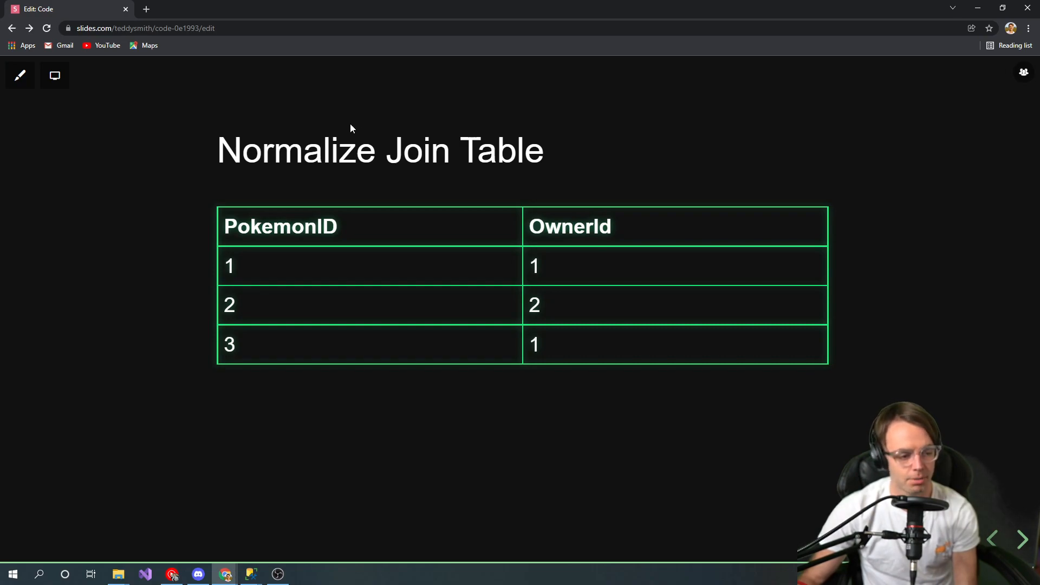
mouse_move(357, 121)
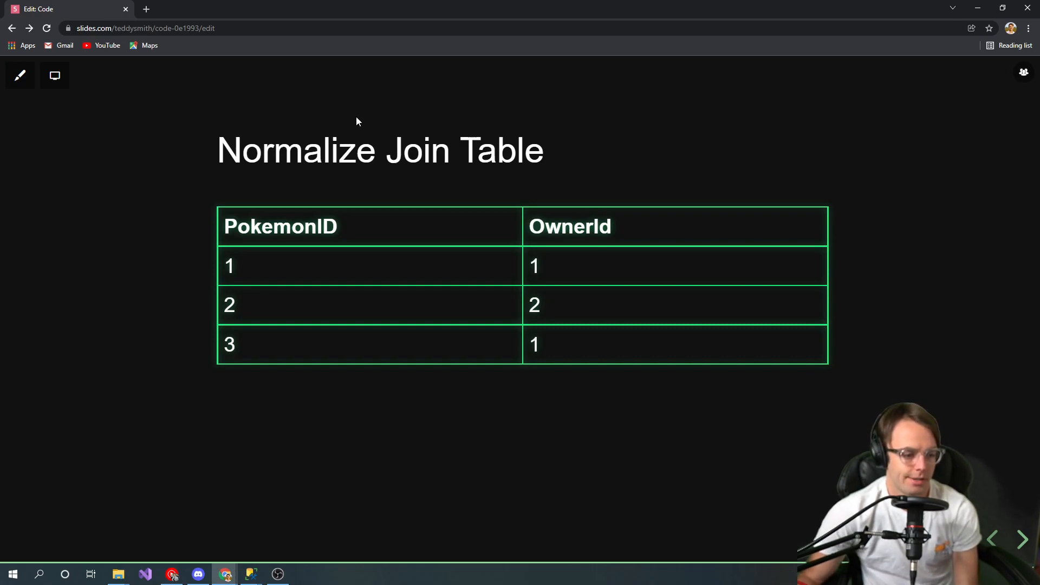
mouse_move(824, 373)
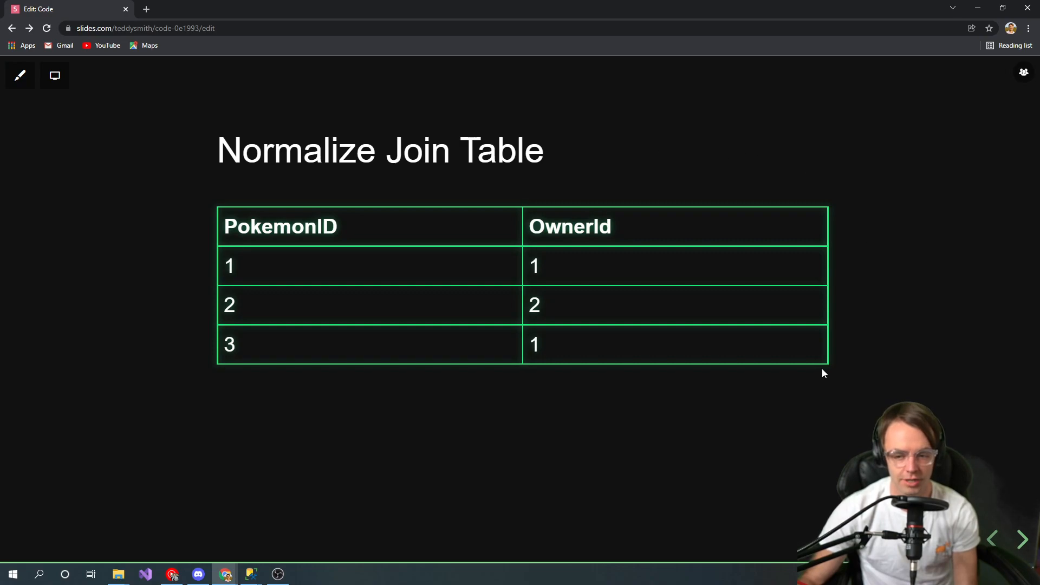
mouse_move(351, 237)
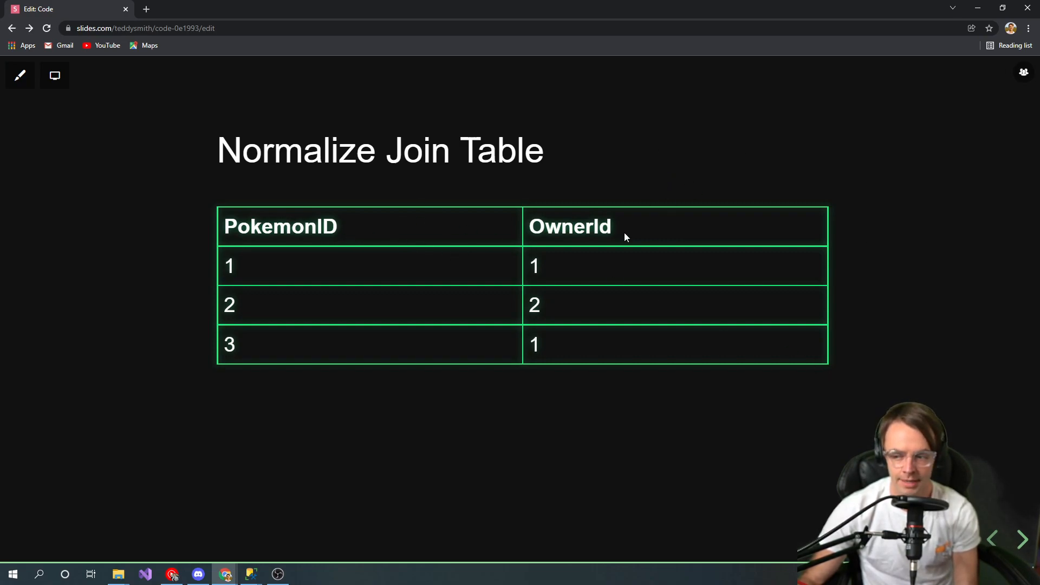
mouse_move(601, 231)
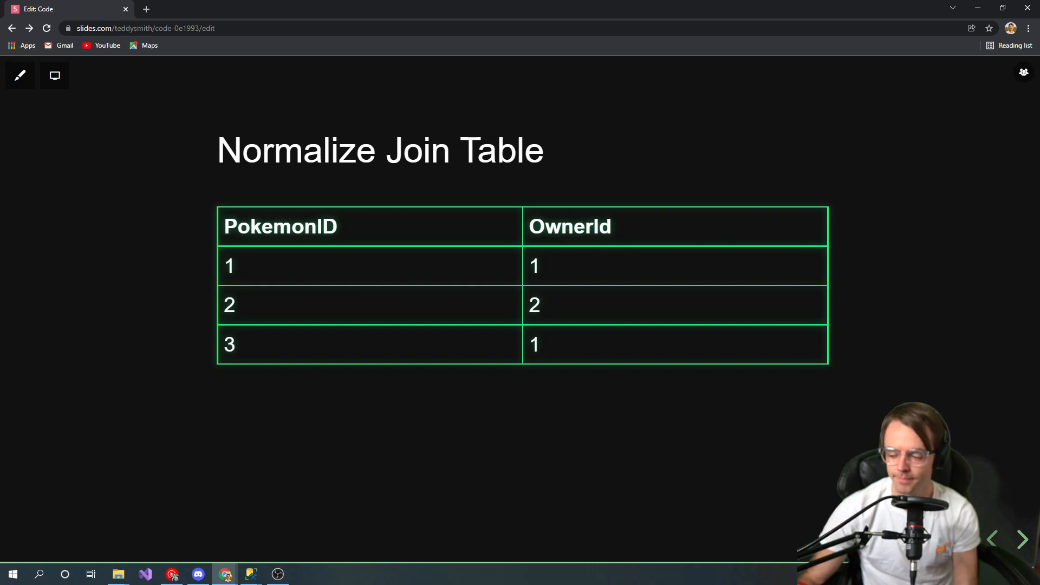
Advance to the BEST Pokemon Database Design slide showing PokemonID, Pokedex, BirthDate and CountryID.
left_click(1023, 538)
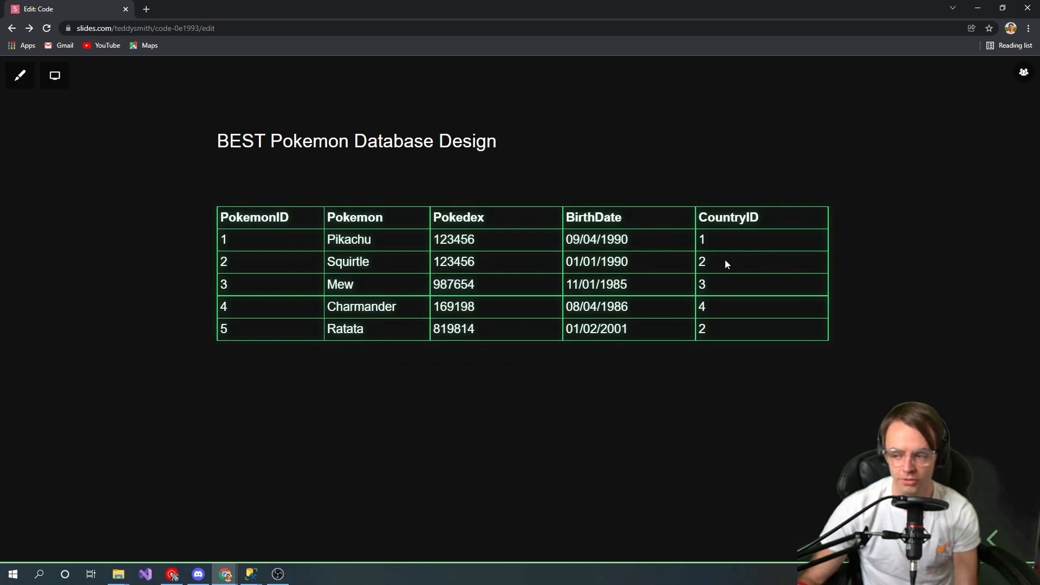
mouse_move(939, 234)
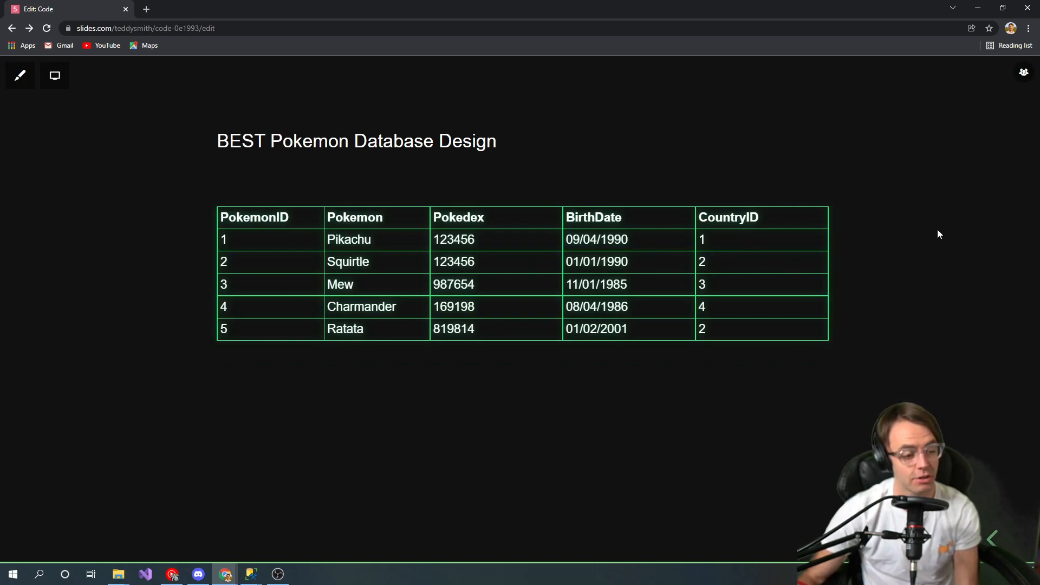
mouse_move(922, 232)
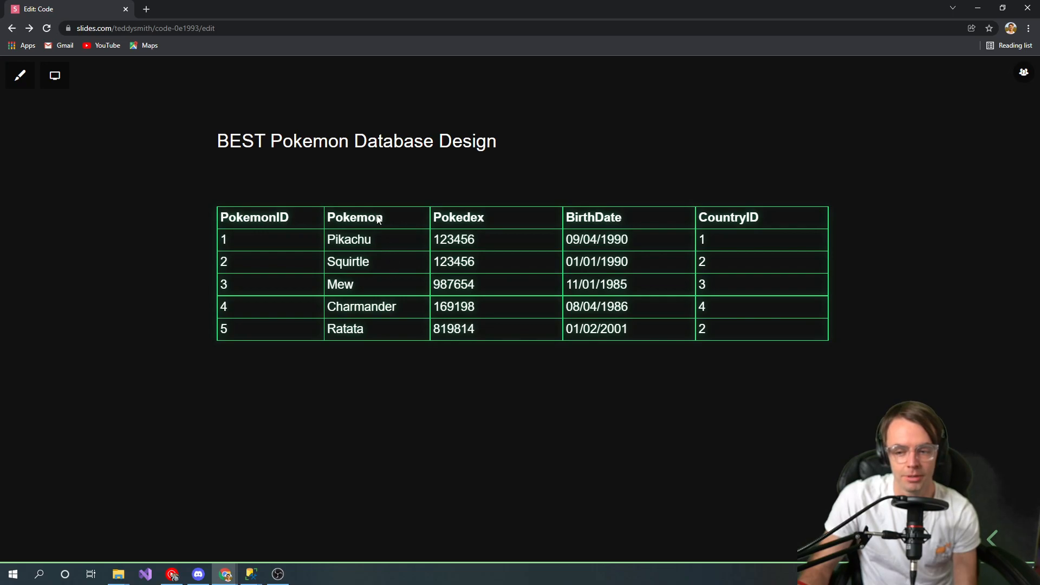
mouse_move(504, 237)
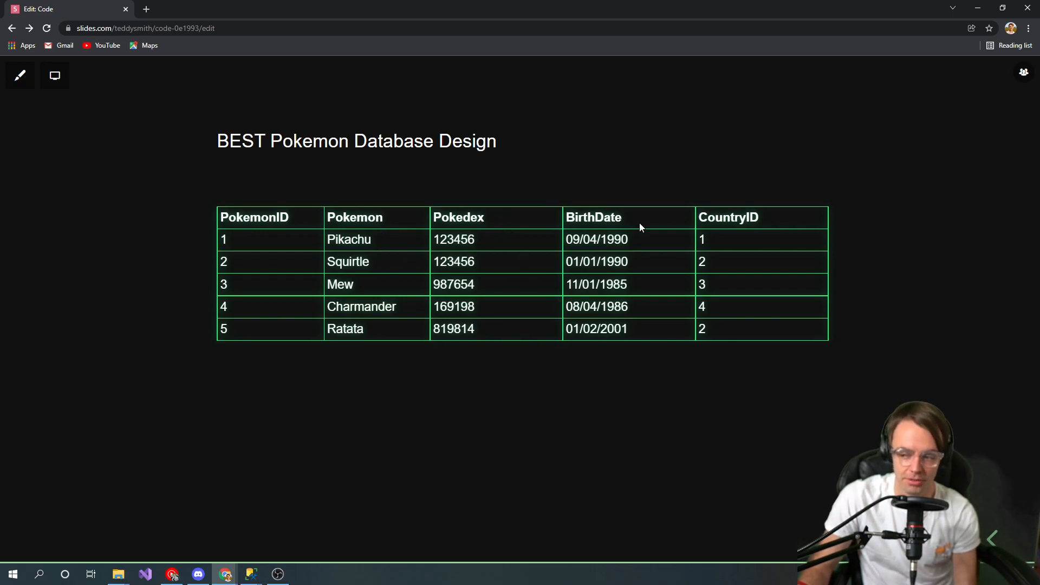
mouse_move(761, 233)
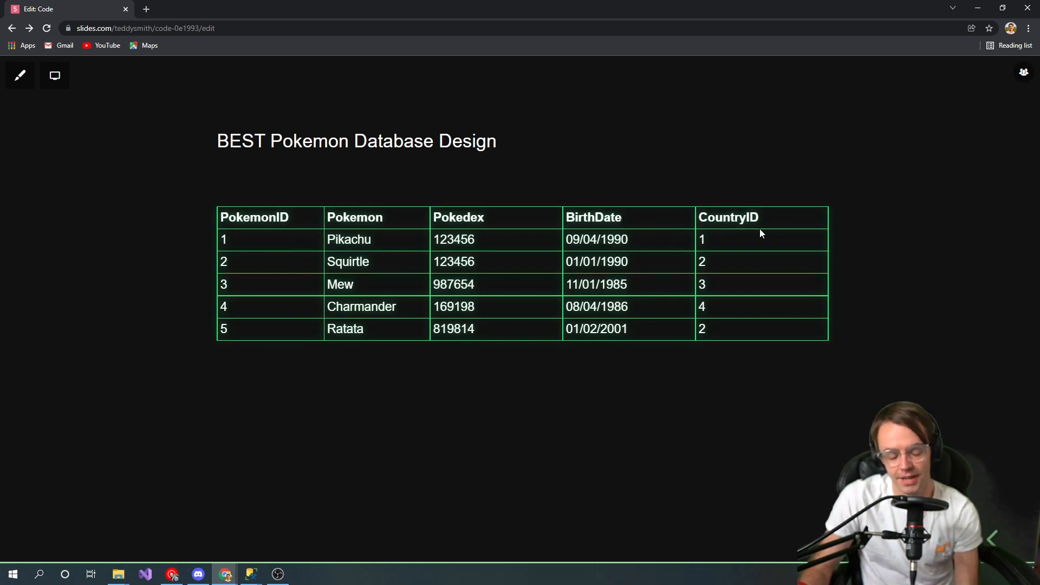
mouse_move(801, 230)
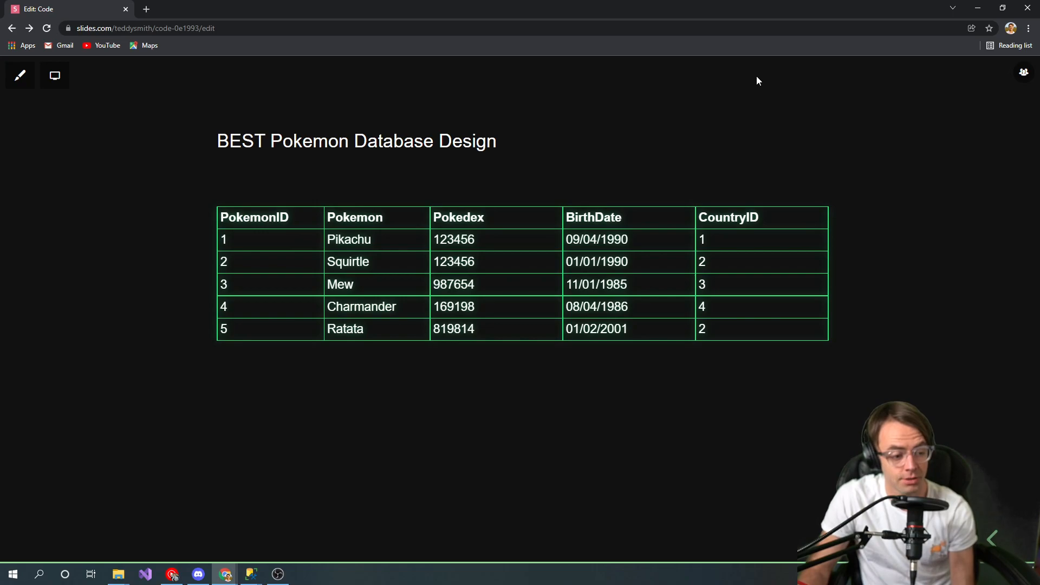
mouse_move(548, 162)
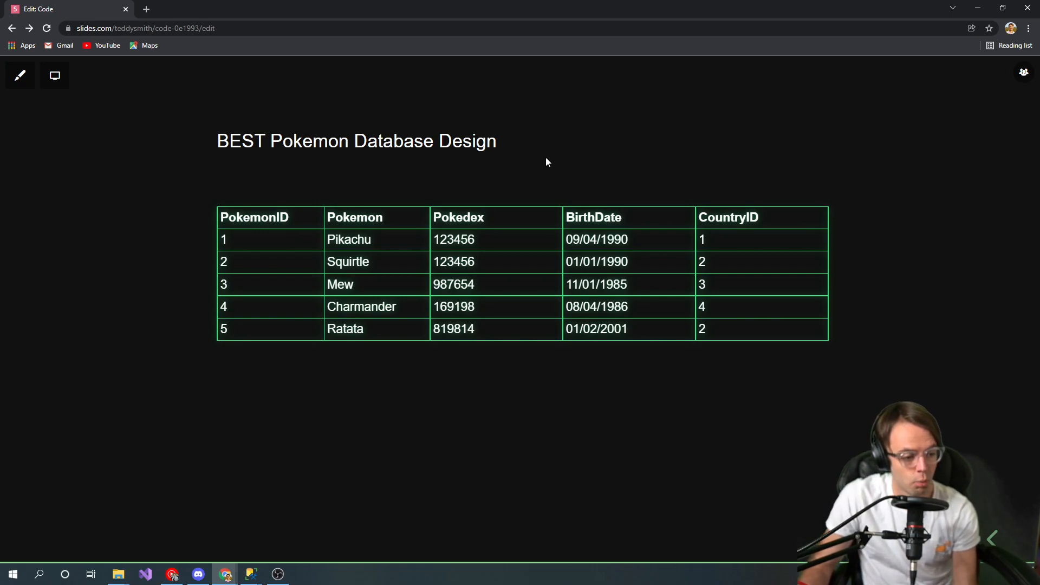